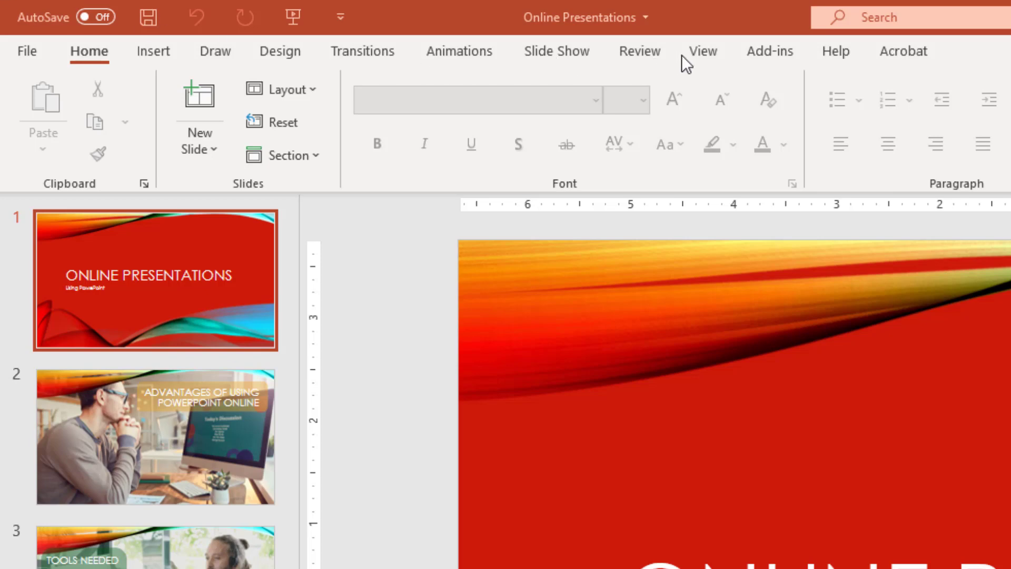
Step: Show the View ribbon with the Presentation Views group for the deck
{"action": "left_click", "coordinate": [702, 51]}
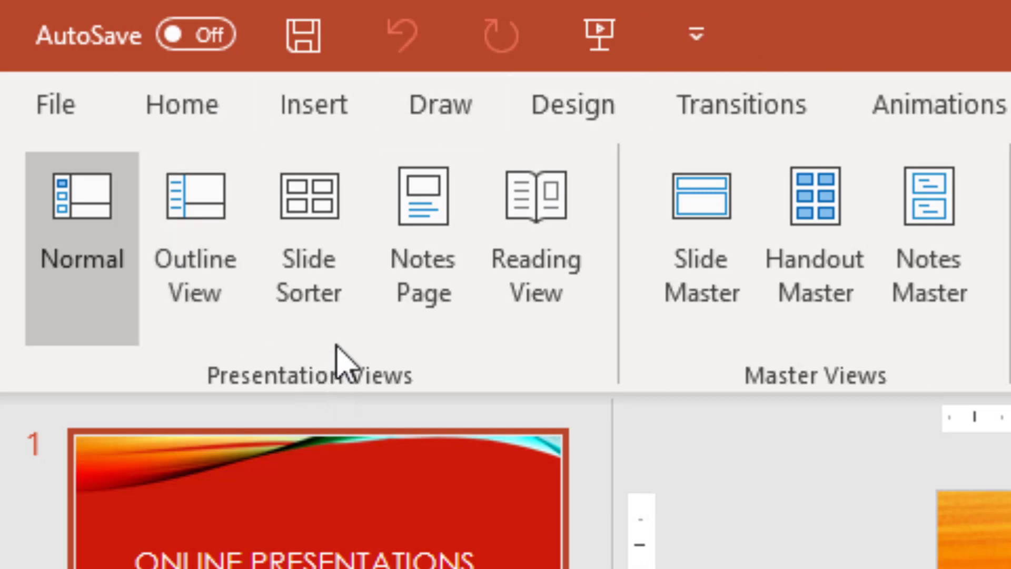
{"action": "mouse_move", "coordinate": [82, 261]}
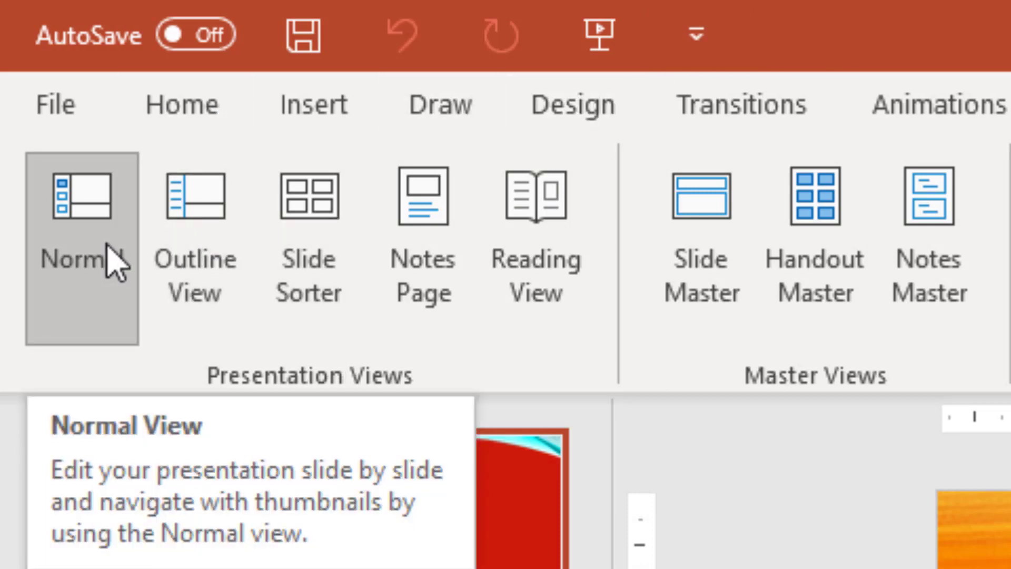
{"action": "mouse_move", "coordinate": [113, 242]}
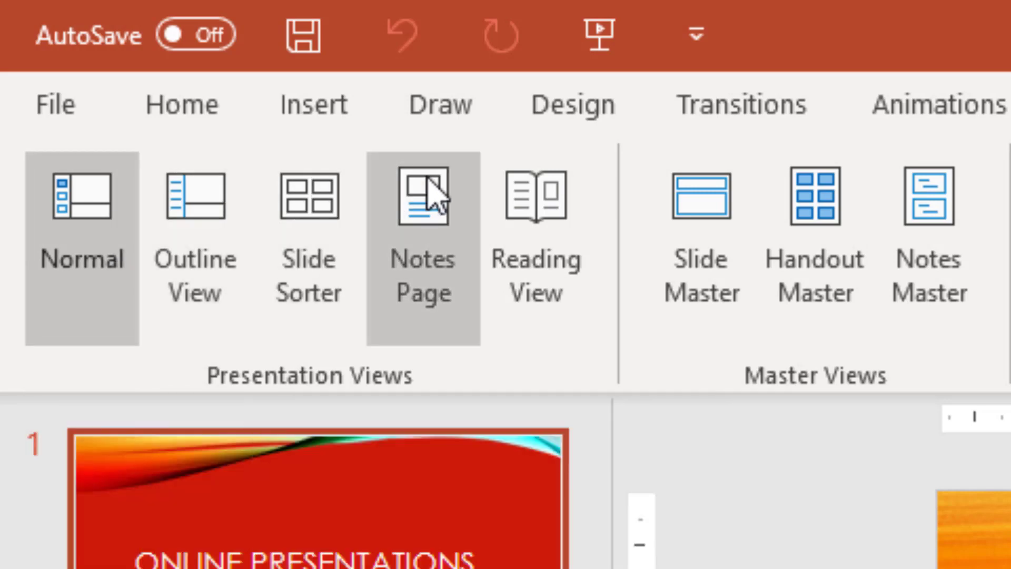
{"action": "mouse_move", "coordinate": [533, 213]}
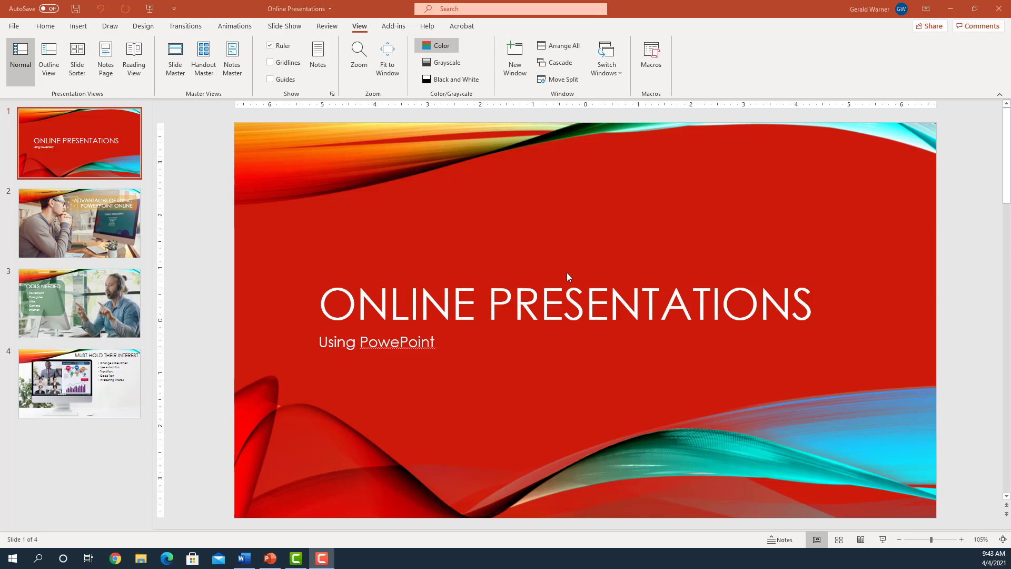
Step: Select slide 3 and switch the deck to Outline View listing every slide's titles and bullets
{"action": "left_click", "coordinate": [79, 303]}
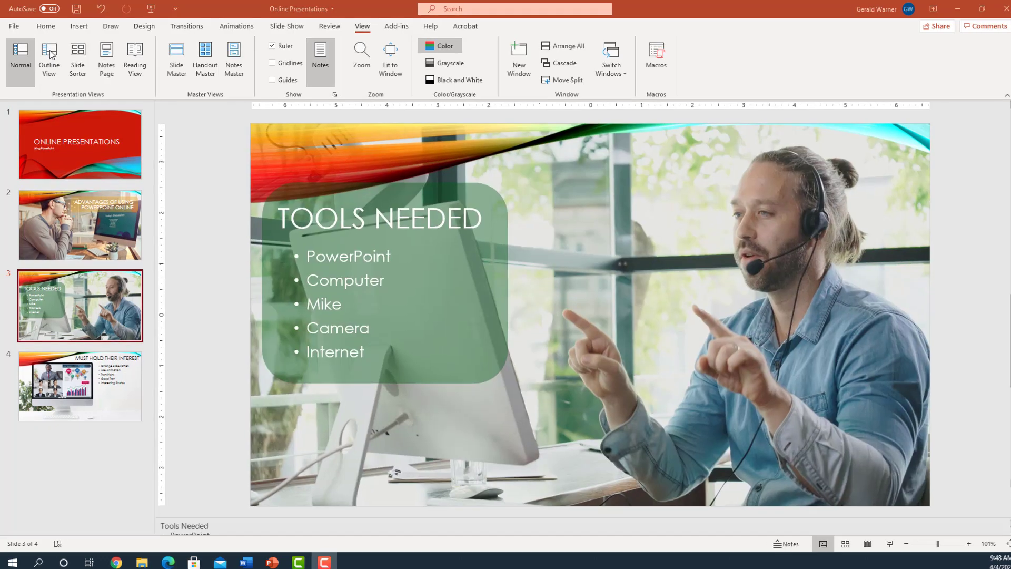
{"action": "left_click", "coordinate": [49, 58]}
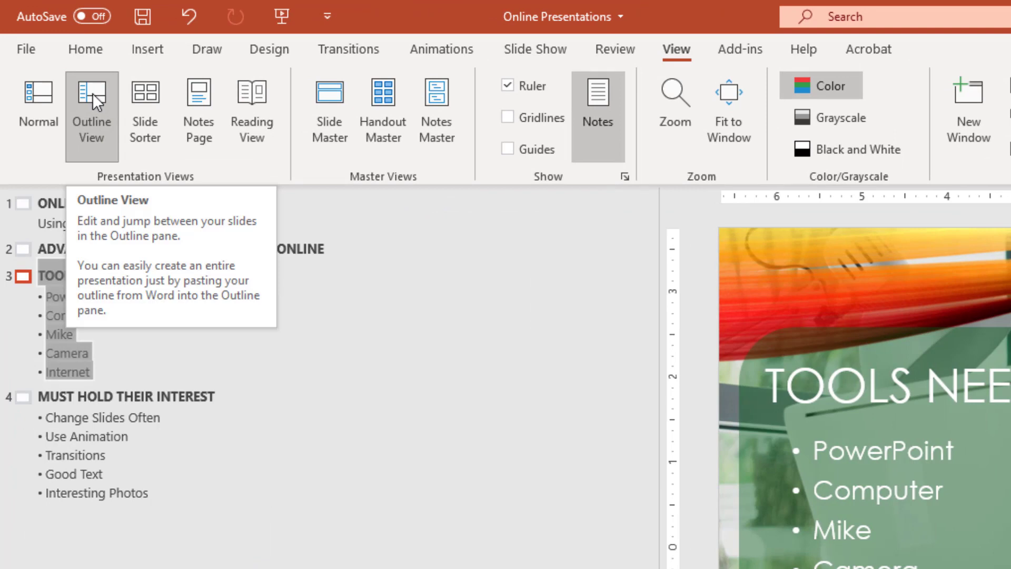
{"action": "mouse_move", "coordinate": [97, 116]}
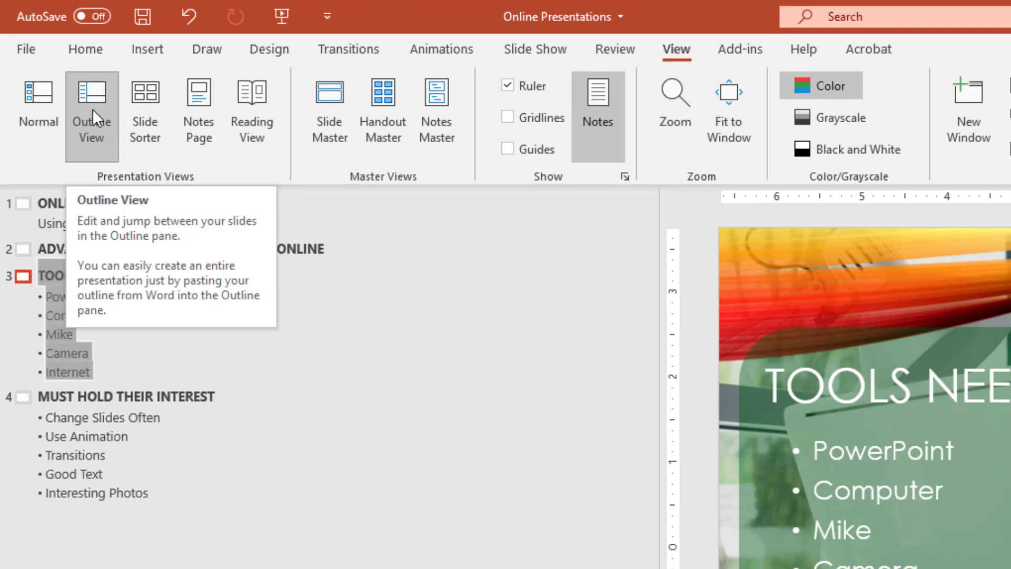
{"action": "mouse_move", "coordinate": [125, 218]}
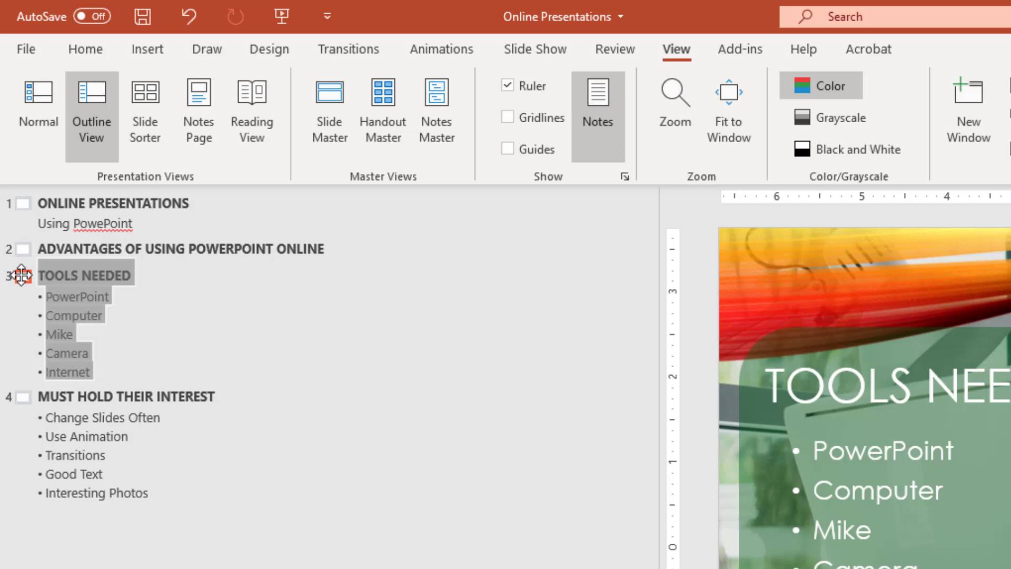
{"action": "left_click", "coordinate": [58, 315]}
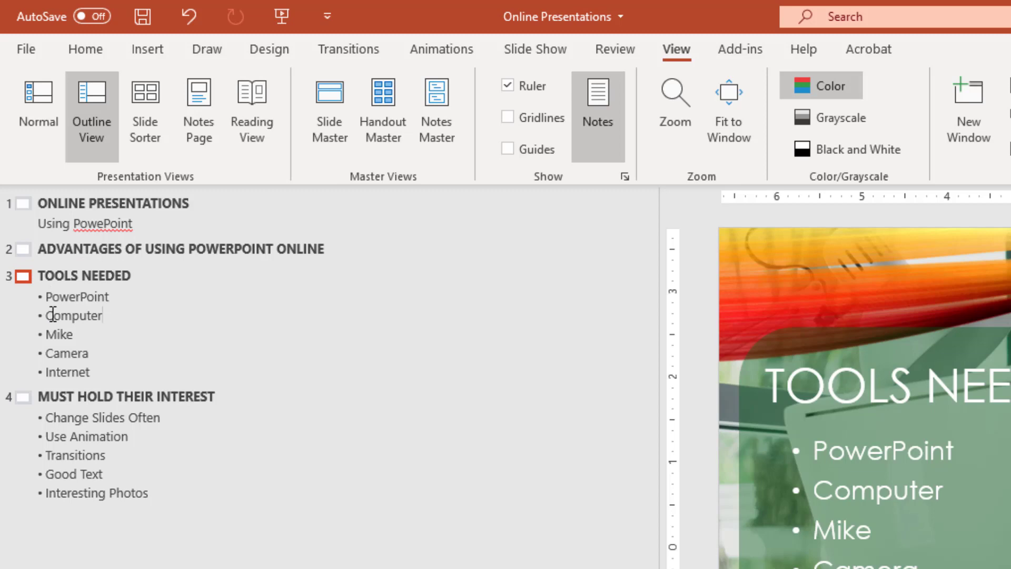
{"action": "double_click", "coordinate": [73, 315]}
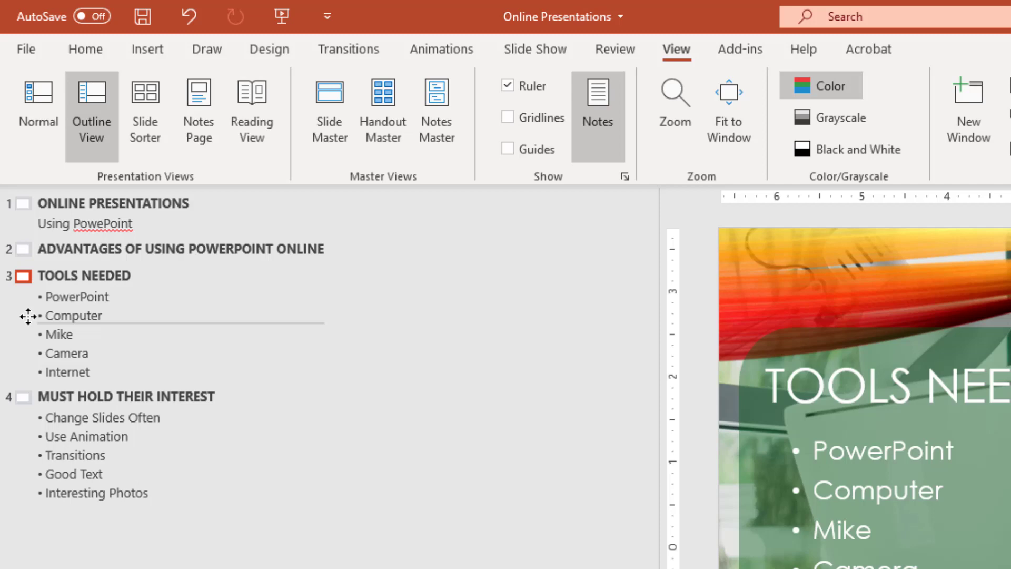
{"action": "mouse_move", "coordinate": [22, 340]}
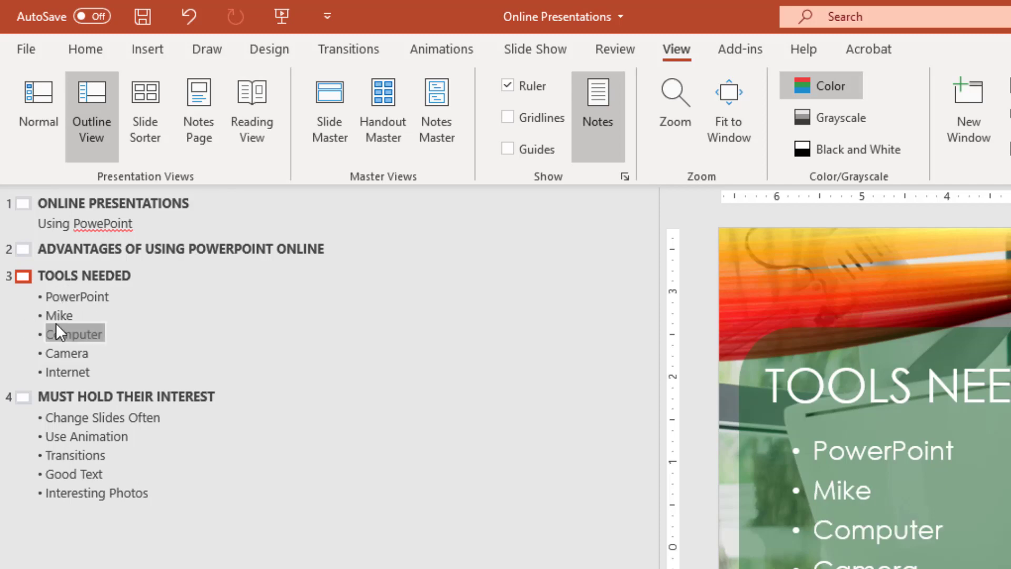
{"action": "mouse_move", "coordinate": [48, 359]}
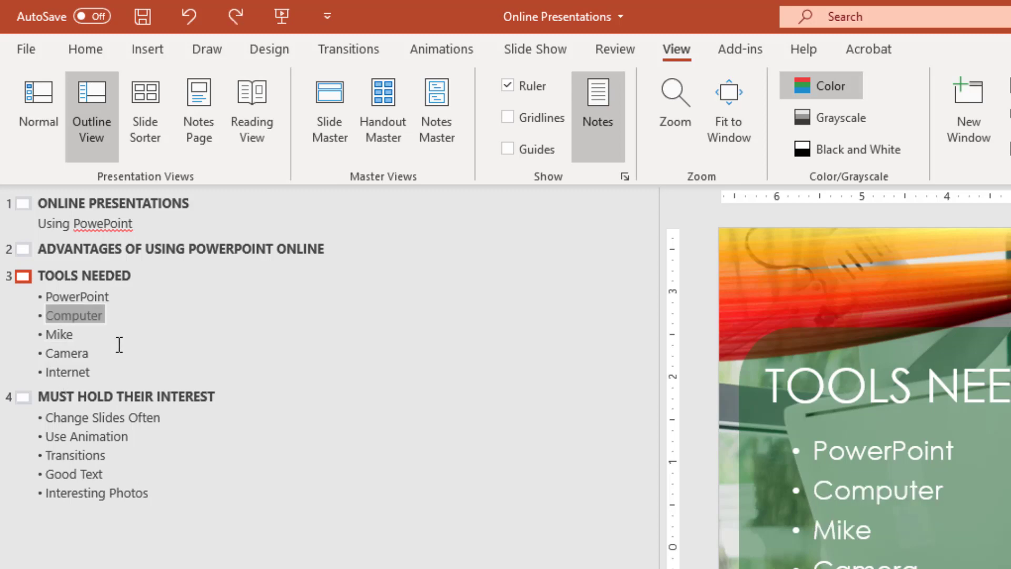
{"action": "mouse_move", "coordinate": [104, 291]}
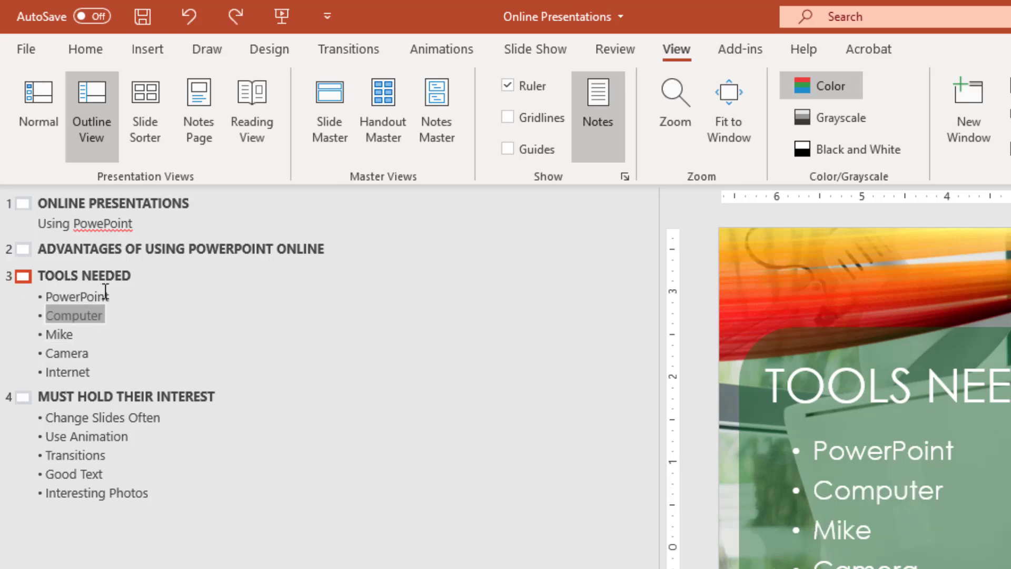
{"action": "left_click", "coordinate": [20, 275]}
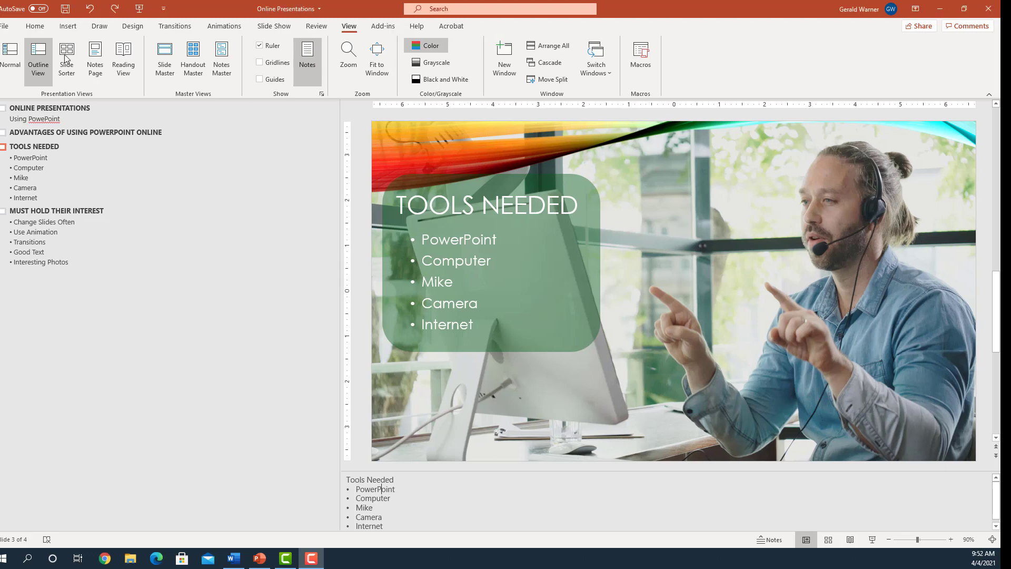
Step: Switch to Slide Sorter to see all four slides as thumbnails
{"action": "left_click", "coordinate": [66, 61]}
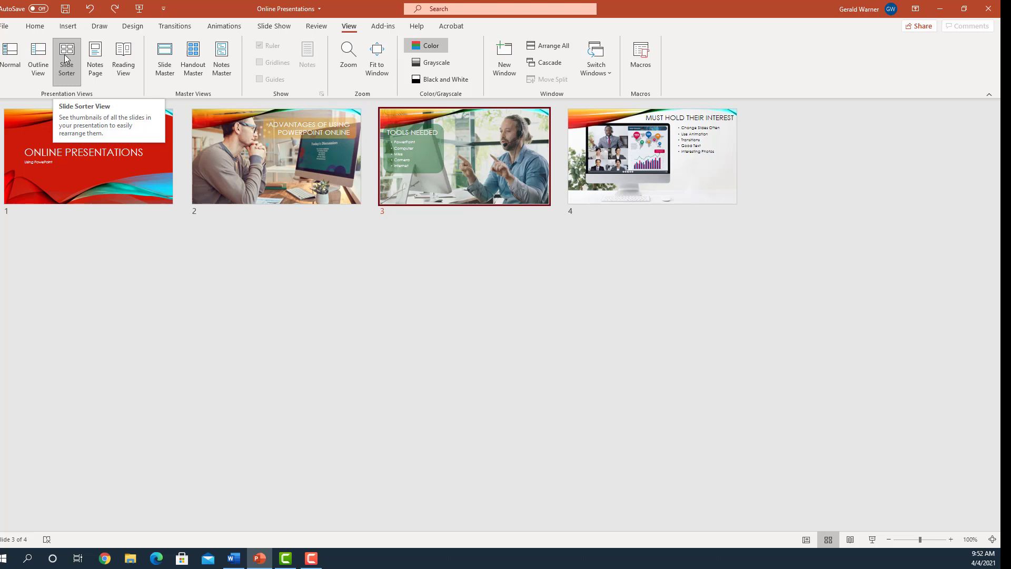
{"action": "mouse_move", "coordinate": [298, 112]}
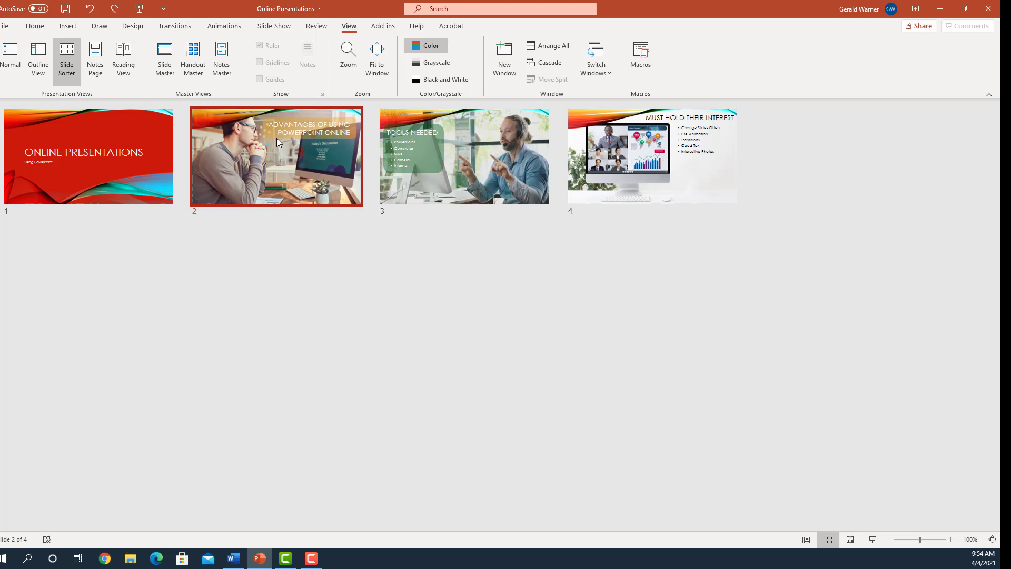
{"action": "mouse_move", "coordinate": [389, 184]}
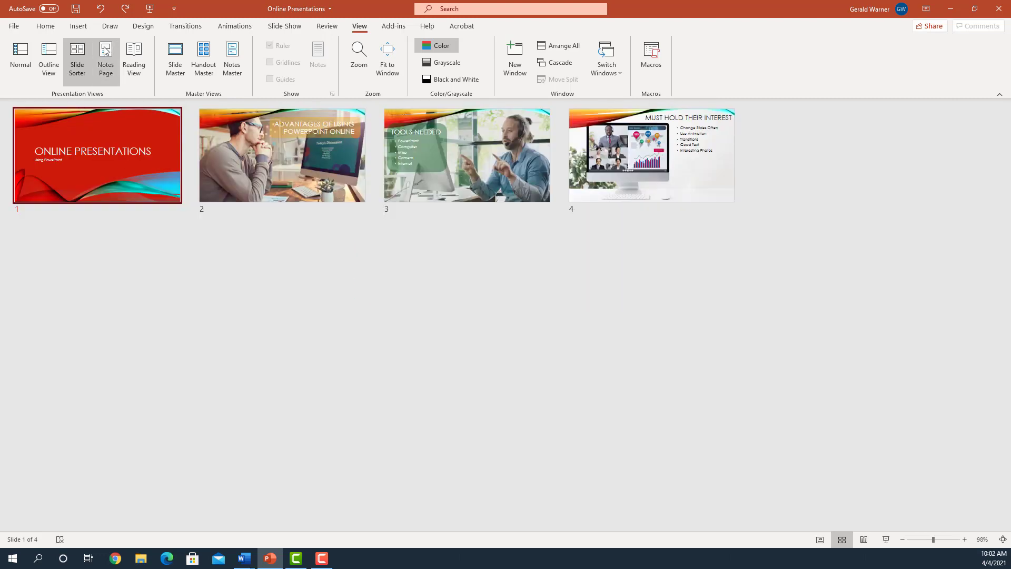
Step: Switch to Notes Page showing slide 1 above its Online Presentations note
{"action": "left_click", "coordinate": [105, 57]}
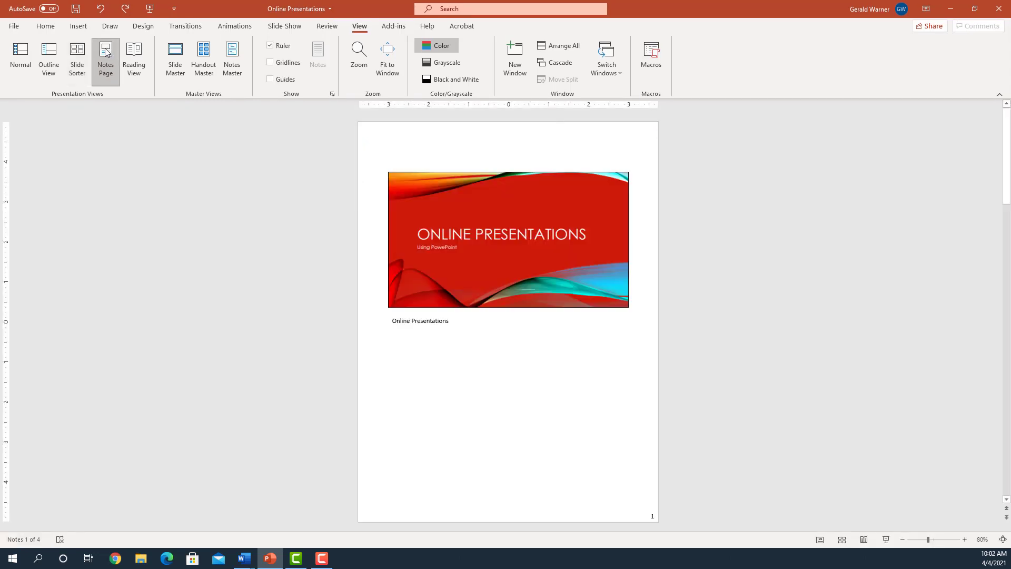
{"action": "mouse_move", "coordinate": [538, 248]}
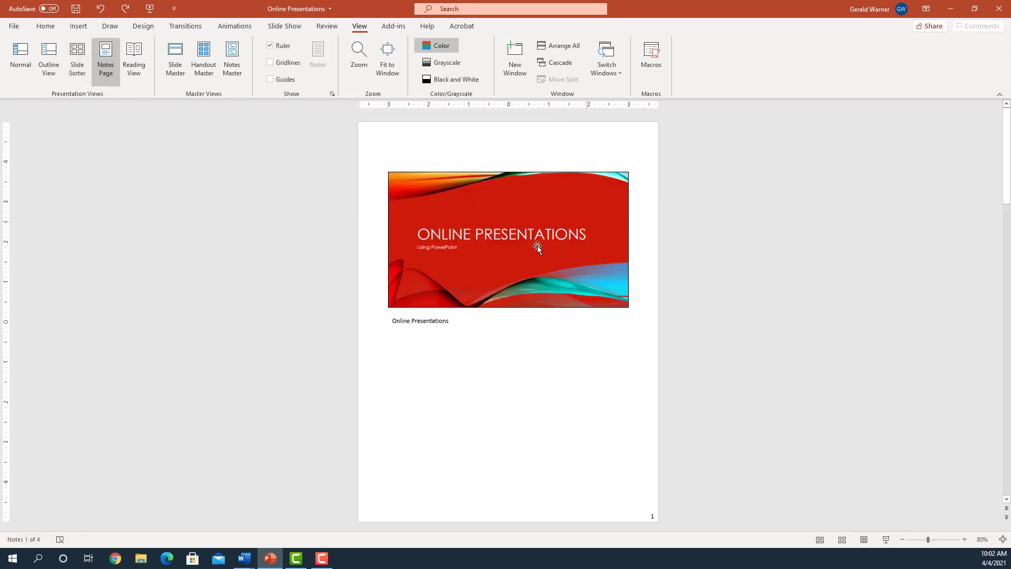
{"action": "mouse_move", "coordinate": [449, 327]}
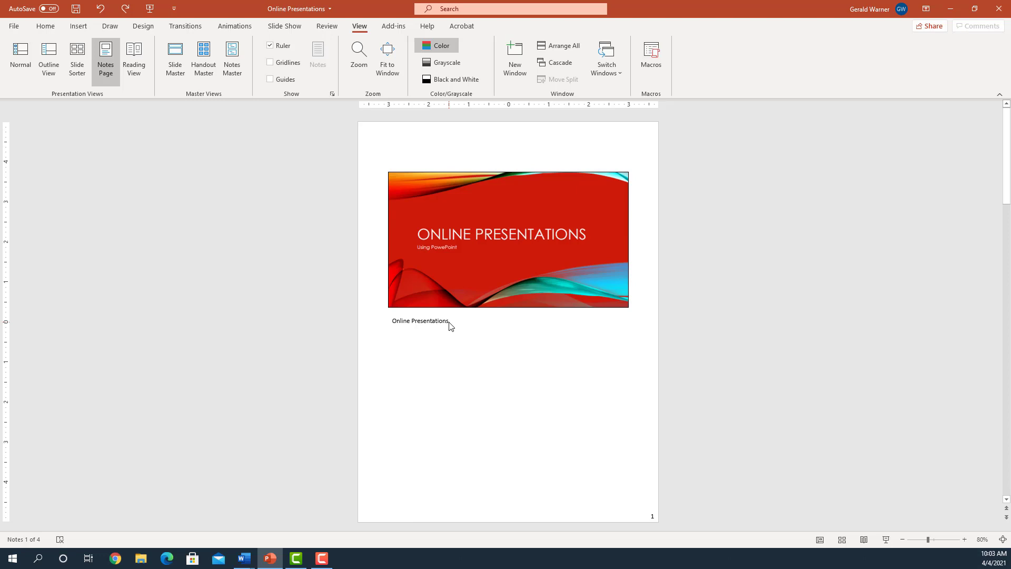
{"action": "mouse_move", "coordinate": [469, 328]}
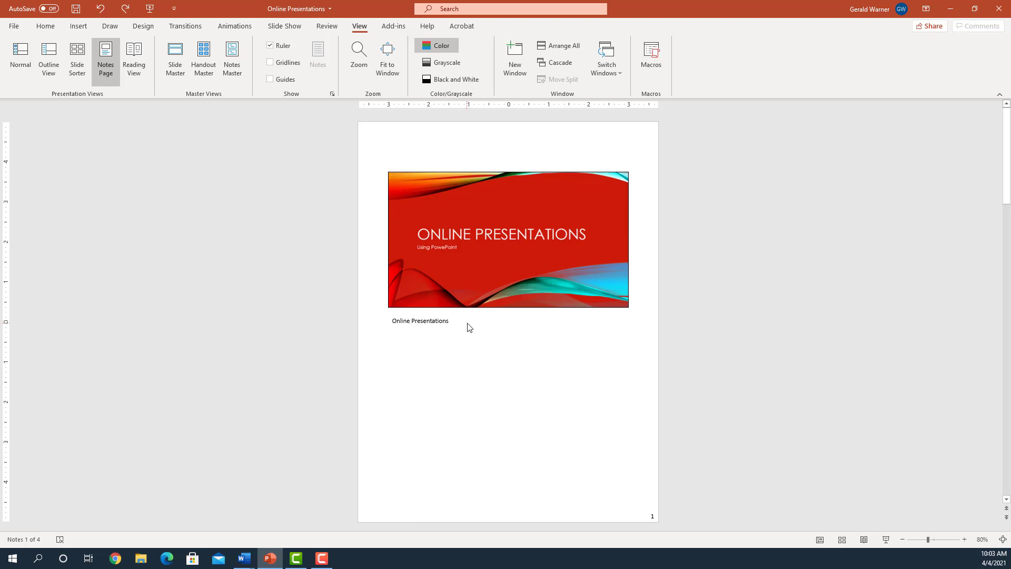
{"action": "mouse_move", "coordinate": [506, 243]}
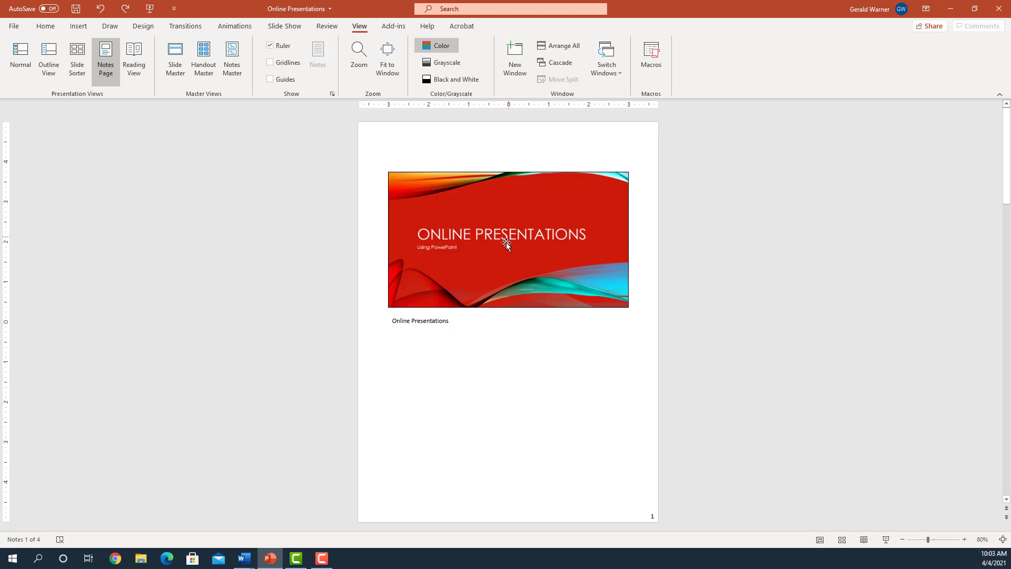
{"action": "mouse_move", "coordinate": [503, 249]}
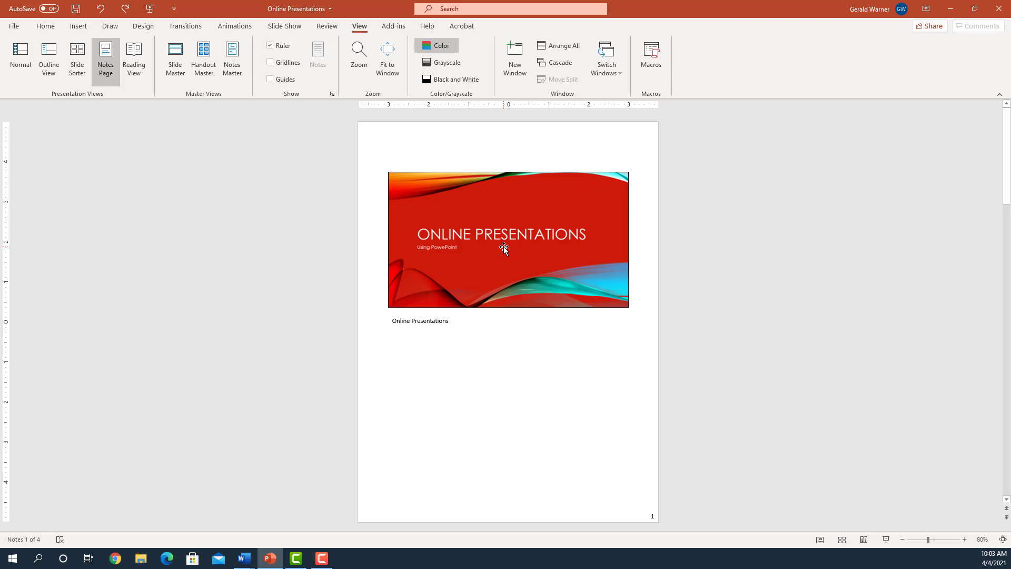
{"action": "mouse_move", "coordinate": [331, 334]}
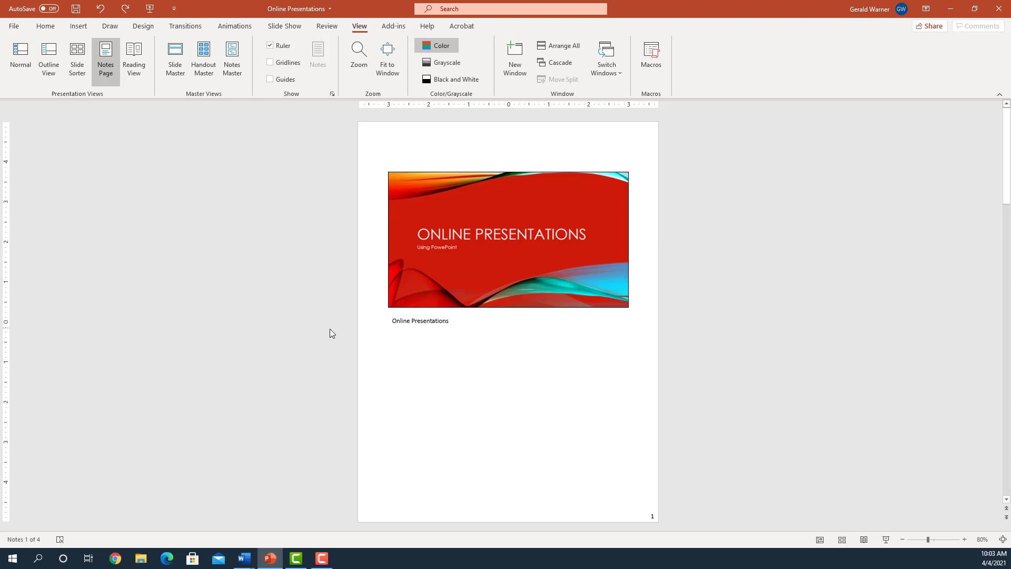
{"action": "mouse_move", "coordinate": [243, 558]}
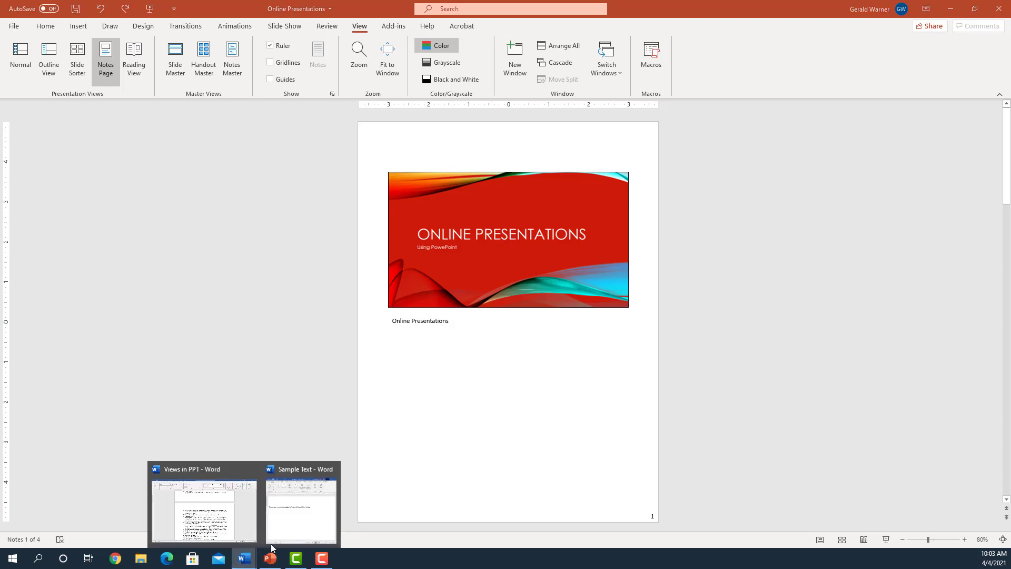
Step: Bring up the Sample Text Word document and select its PowerPoint-online advantages sentence
{"action": "left_click", "coordinate": [300, 511]}
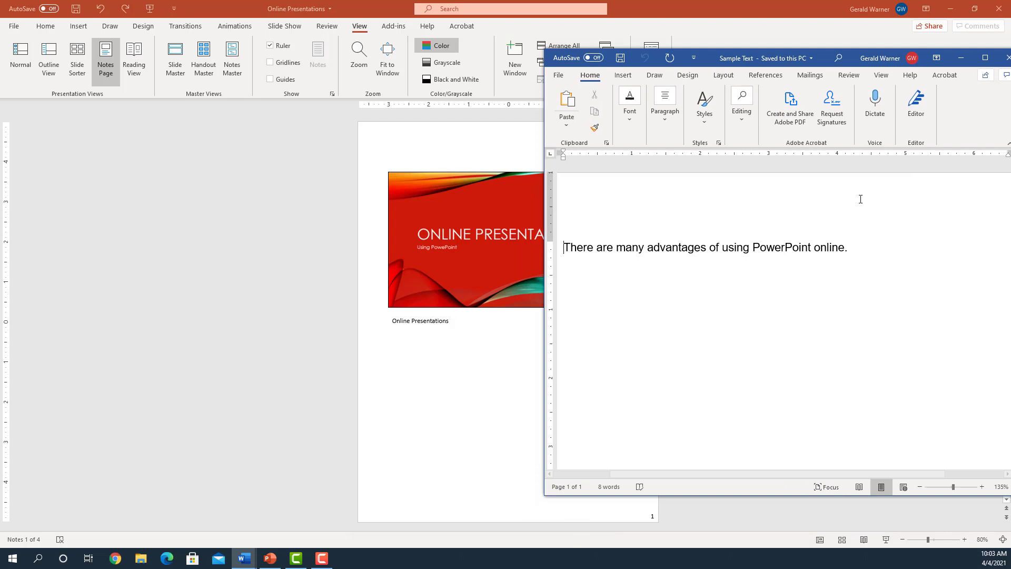
{"action": "double_click", "coordinate": [781, 246]}
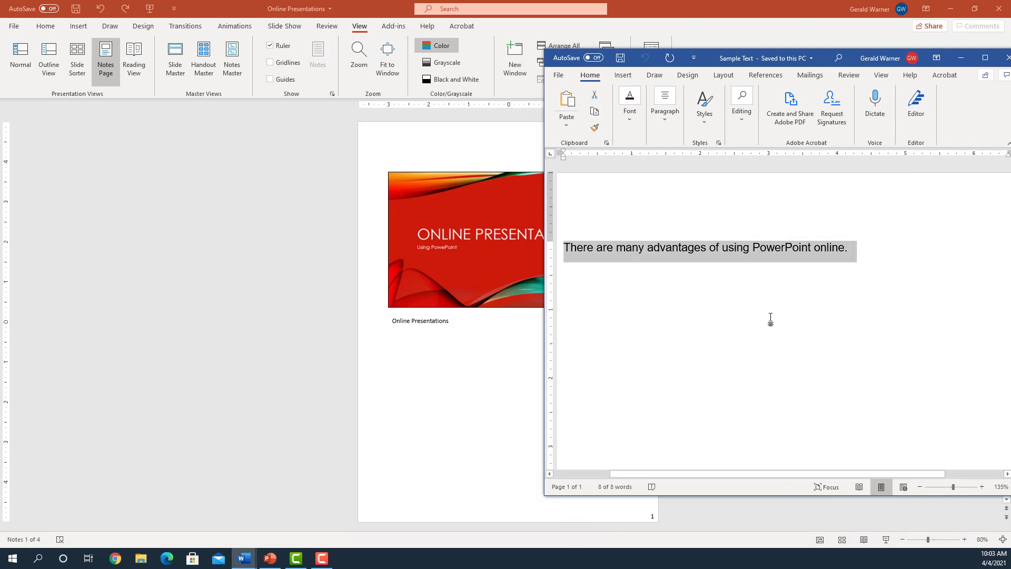
{"action": "mouse_move", "coordinate": [425, 310]}
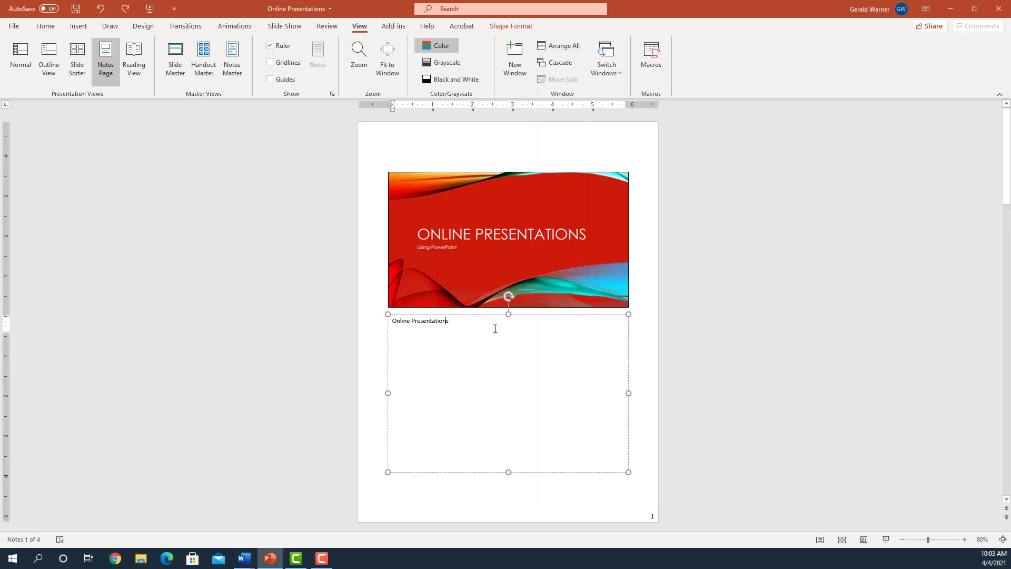
Step: Paste the PowerPoint-online sentence on a new line under Online Presentations in slide 1's notes
{"action": "key", "text": "Return"}
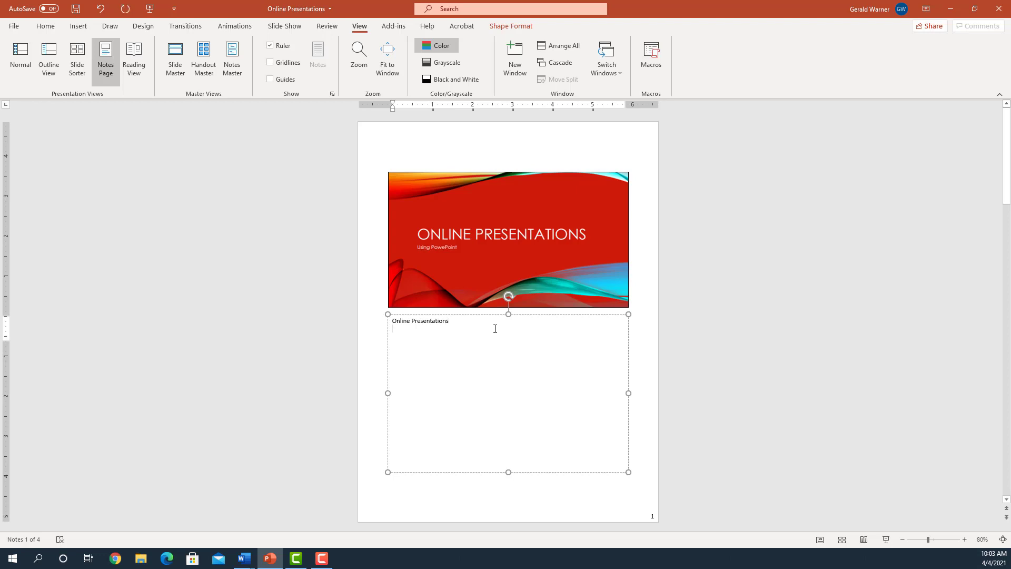
{"action": "key", "text": "ctrl+v"}
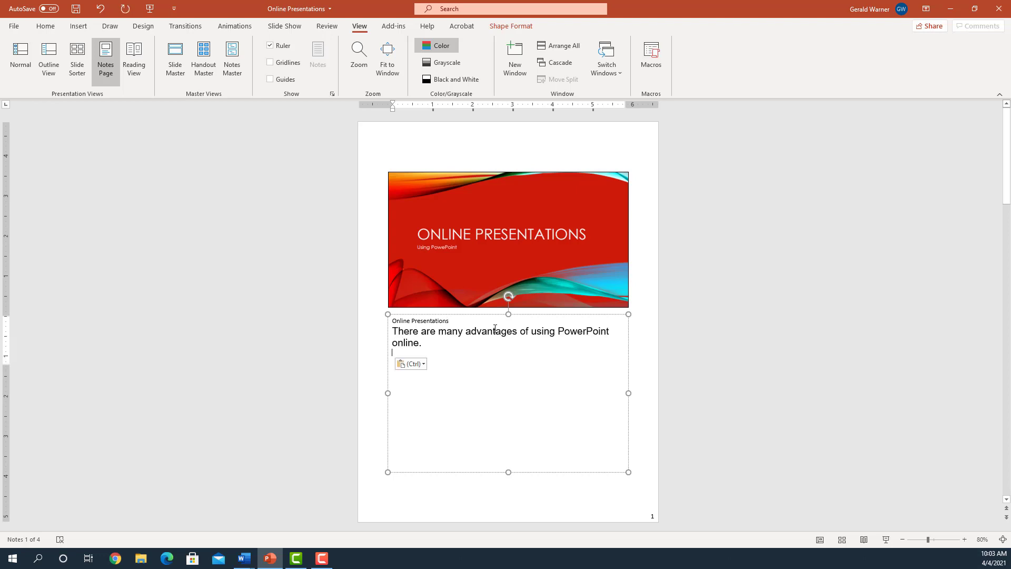
{"action": "mouse_move", "coordinate": [547, 305]}
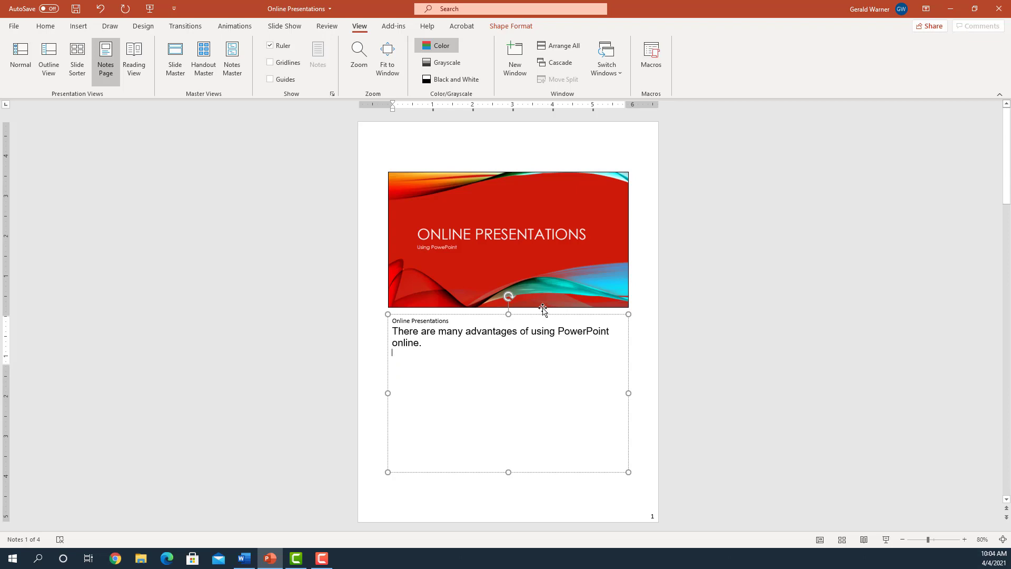
{"action": "mouse_move", "coordinate": [470, 287]}
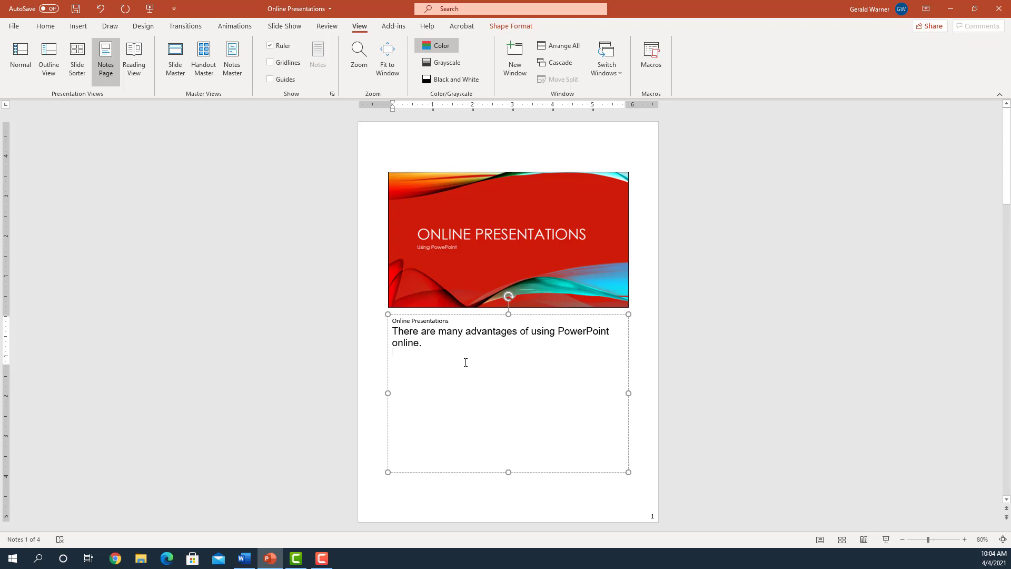
{"action": "left_click", "coordinate": [892, 539]}
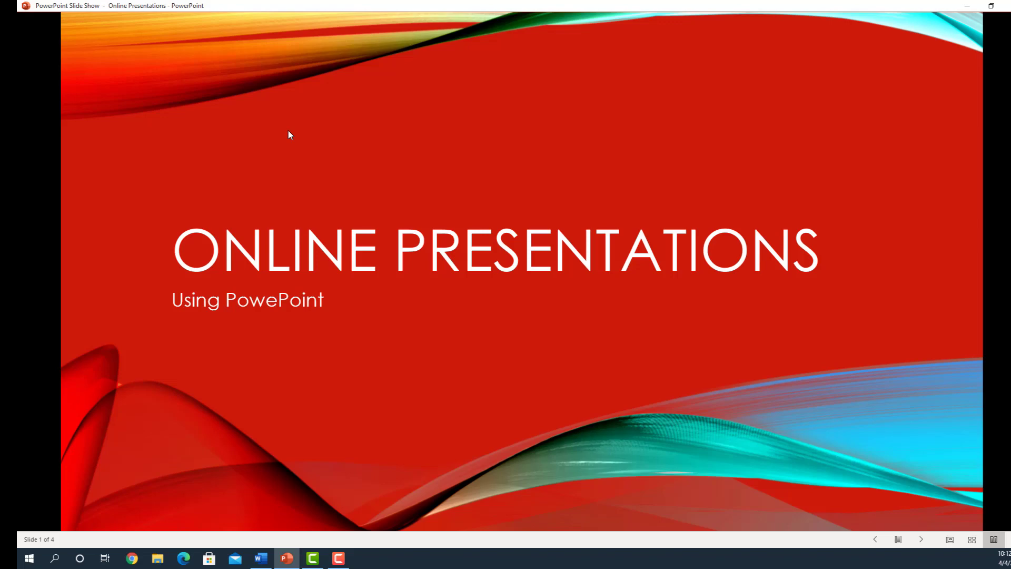
{"action": "mouse_move", "coordinate": [614, 171]}
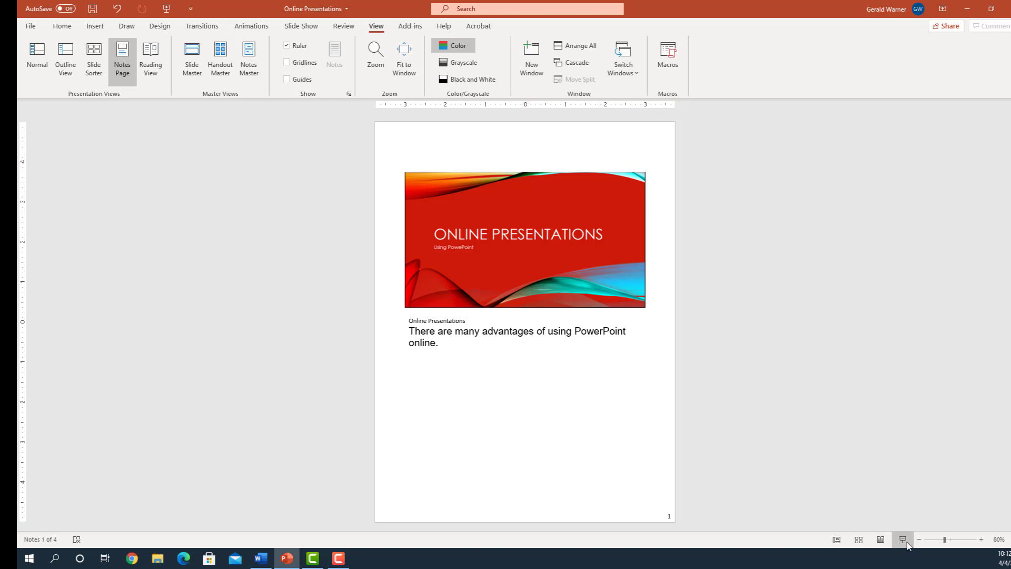
Step: Launch the full-screen slide show from the status bar
{"action": "left_click", "coordinate": [901, 539]}
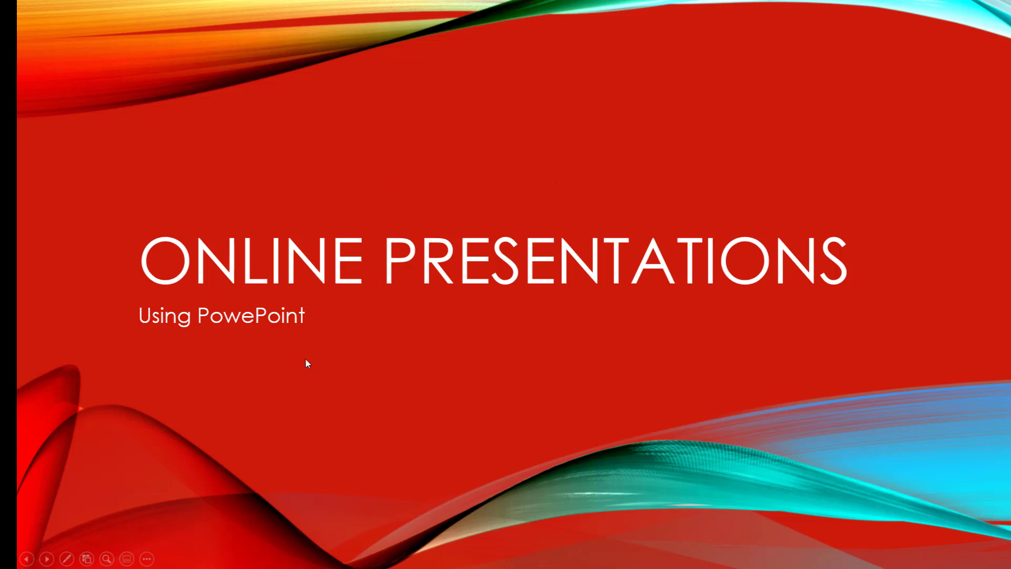
{"action": "mouse_move", "coordinate": [839, 531]}
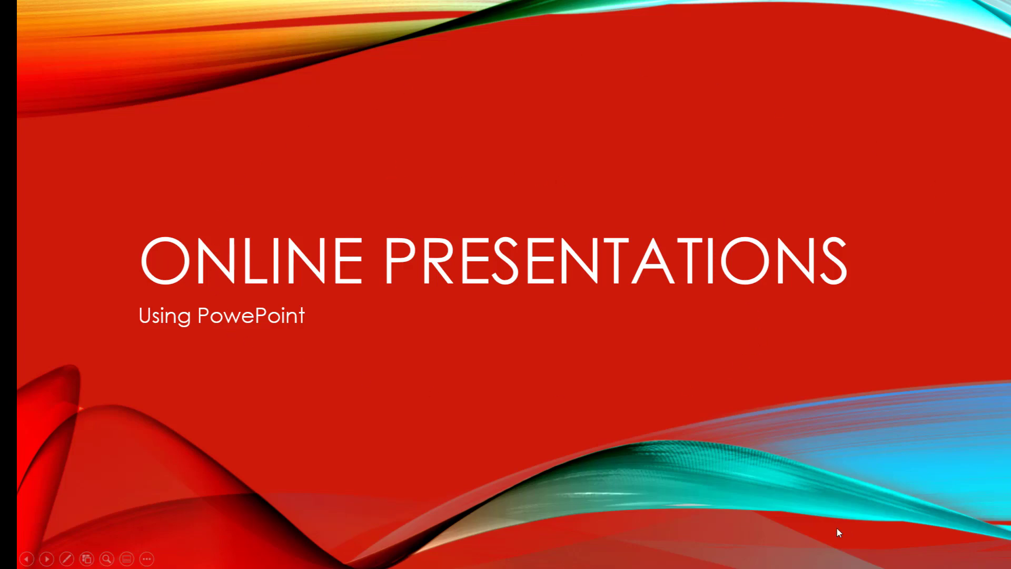
{"action": "mouse_move", "coordinate": [954, 567]}
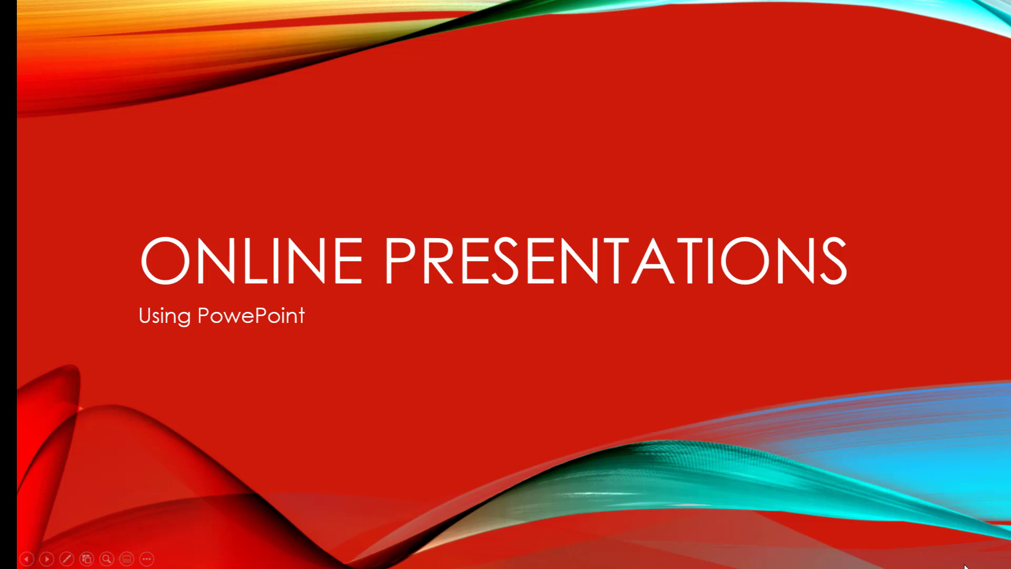
{"action": "mouse_move", "coordinate": [965, 560]}
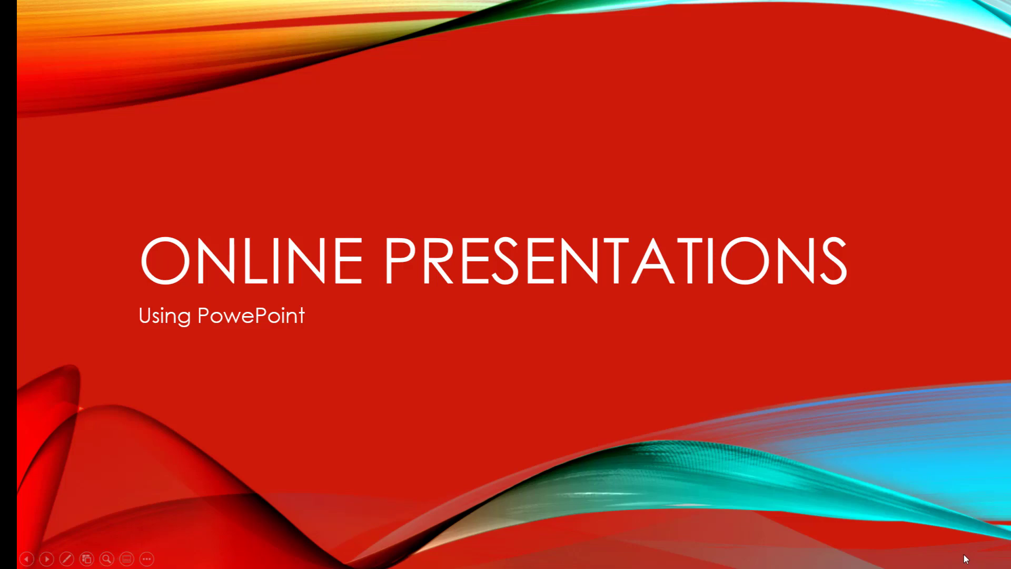
{"action": "mouse_move", "coordinate": [978, 234]}
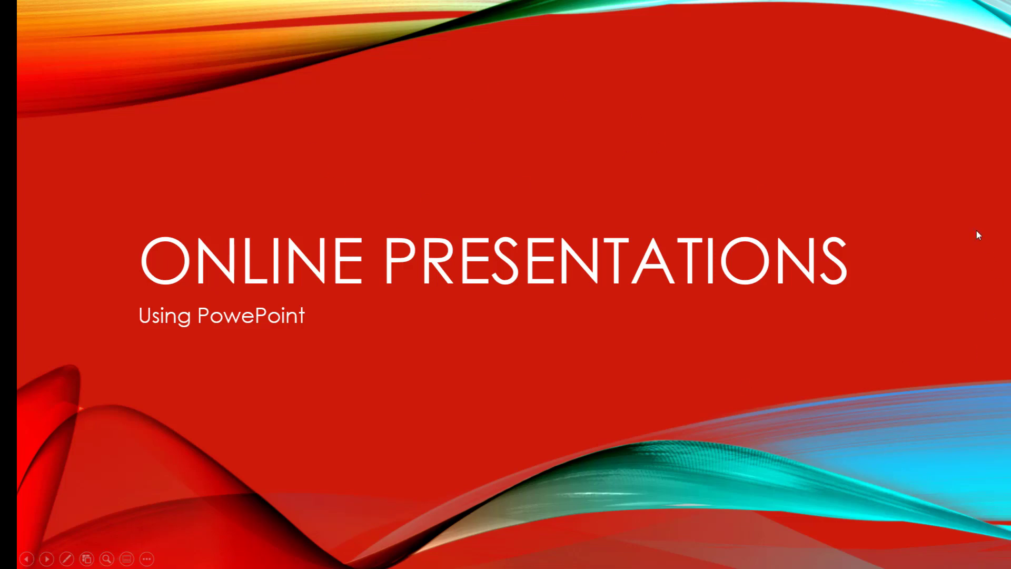
{"action": "mouse_move", "coordinate": [375, 352]}
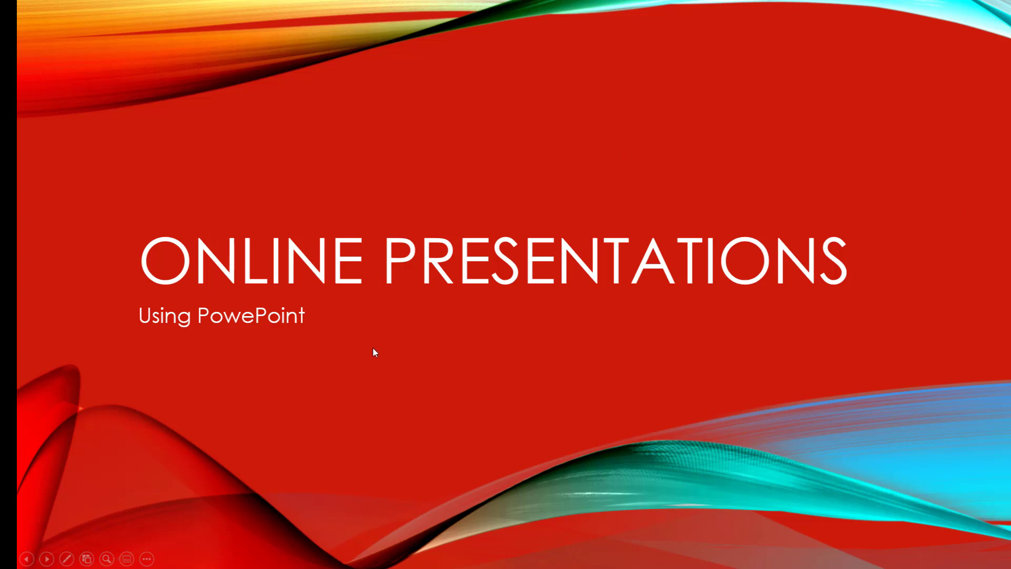
{"action": "mouse_move", "coordinate": [669, 457]}
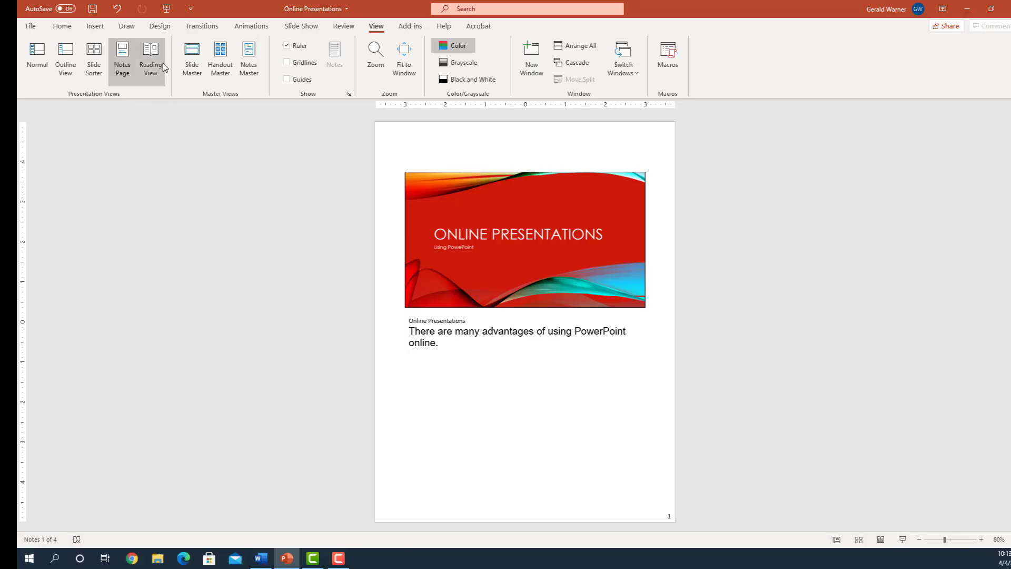
{"action": "mouse_move", "coordinate": [151, 54]}
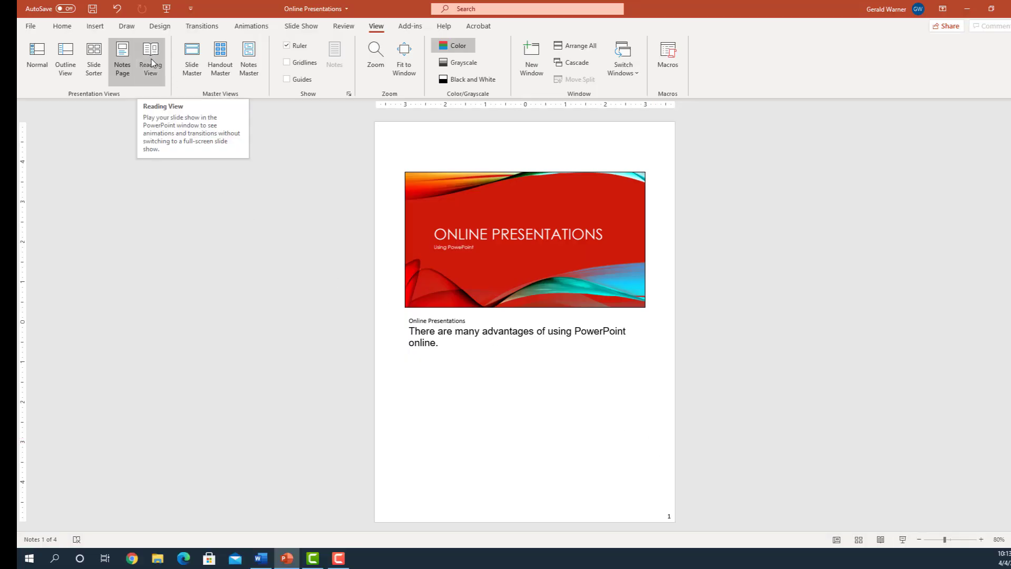
Step: Play the deck in Reading View, then return to the Slide Sorter thumbnail overview
{"action": "left_click", "coordinate": [150, 57]}
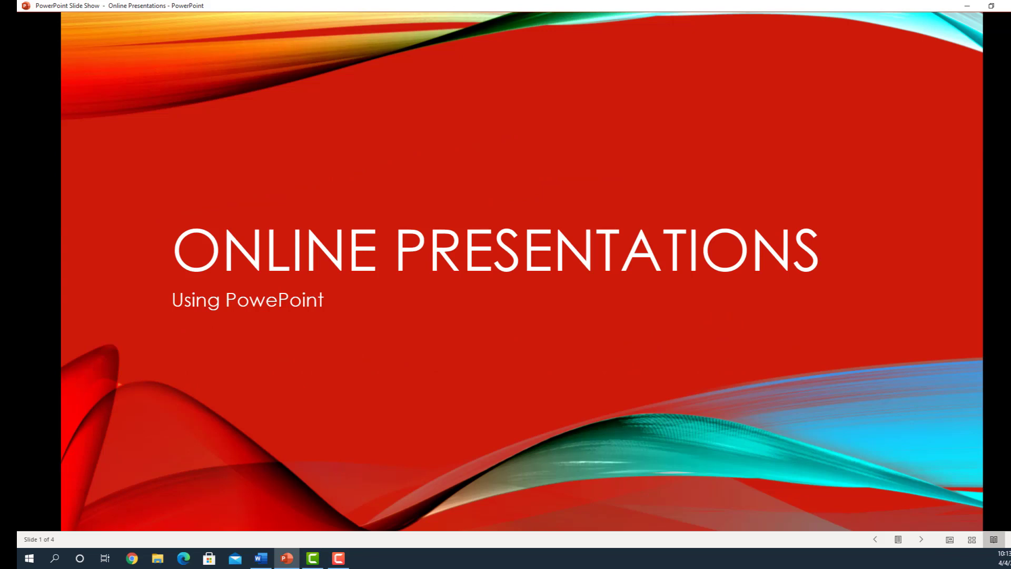
{"action": "mouse_move", "coordinate": [647, 4]}
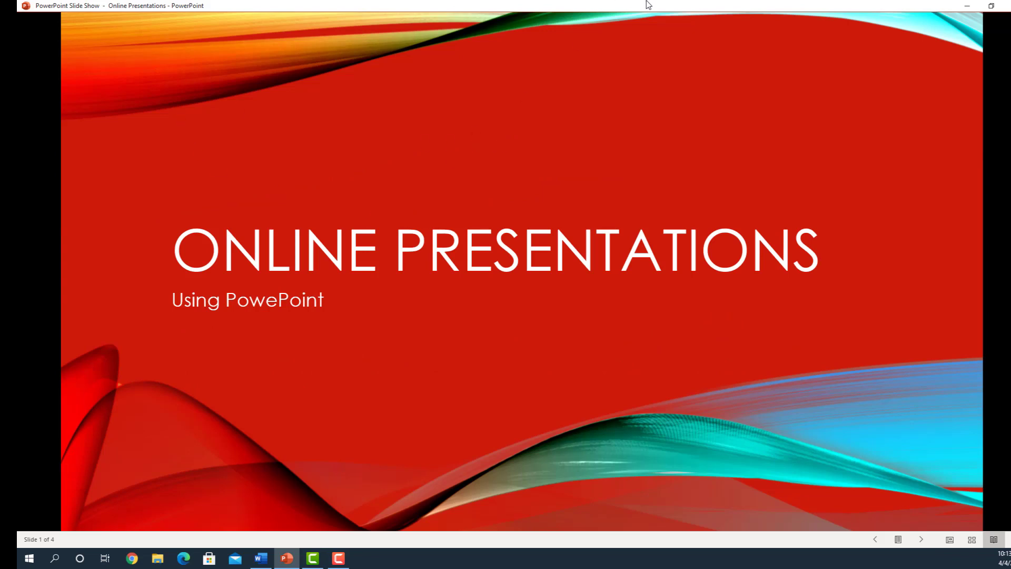
{"action": "mouse_move", "coordinate": [831, 549]}
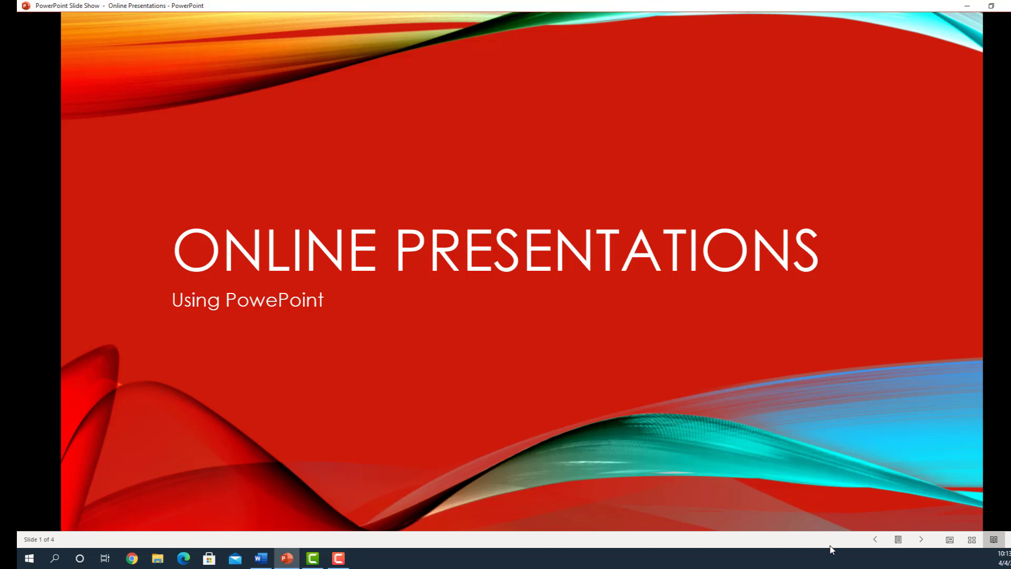
{"action": "mouse_move", "coordinate": [707, 7]}
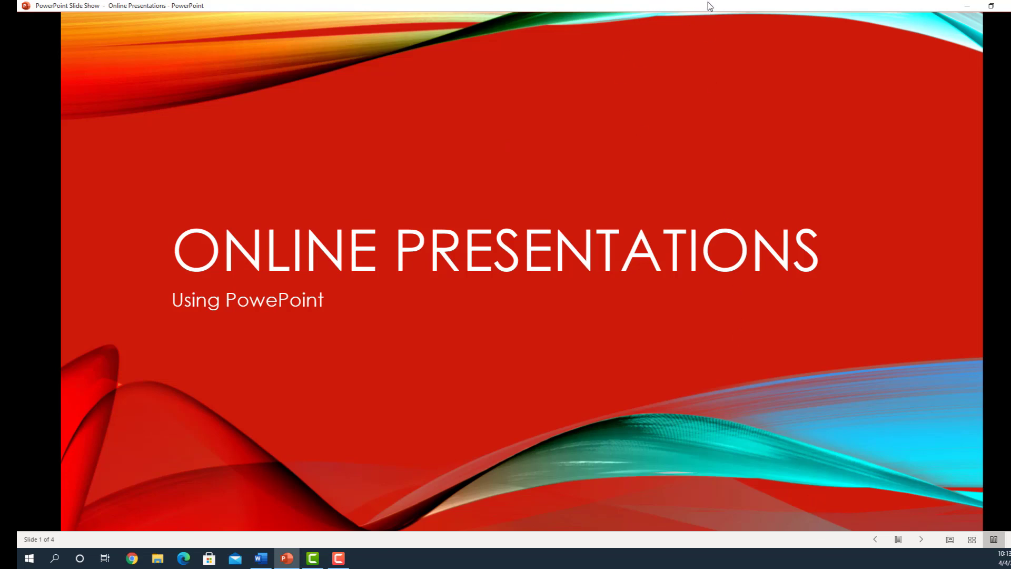
{"action": "mouse_move", "coordinate": [634, 39]}
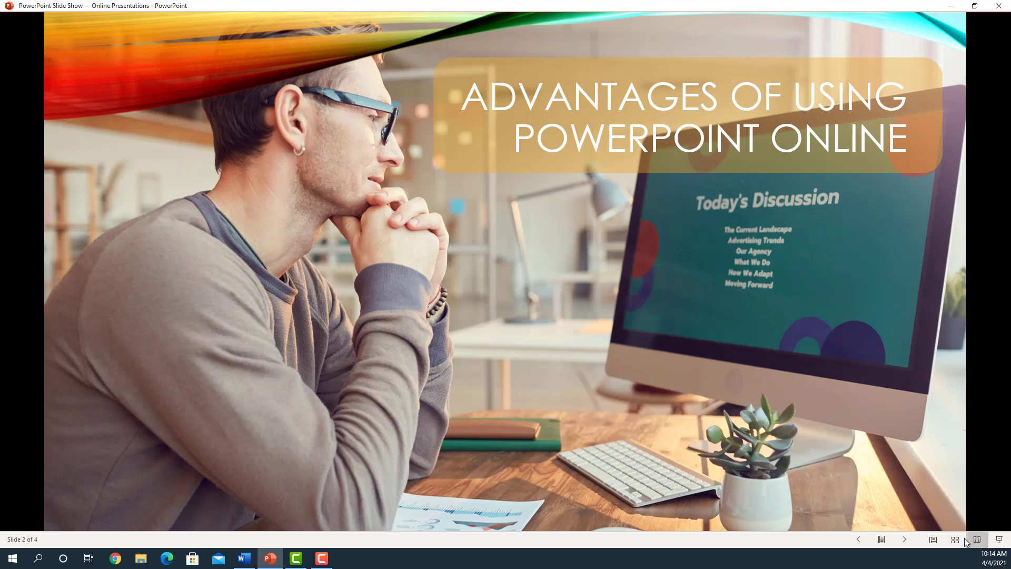
{"action": "left_click", "coordinate": [975, 539]}
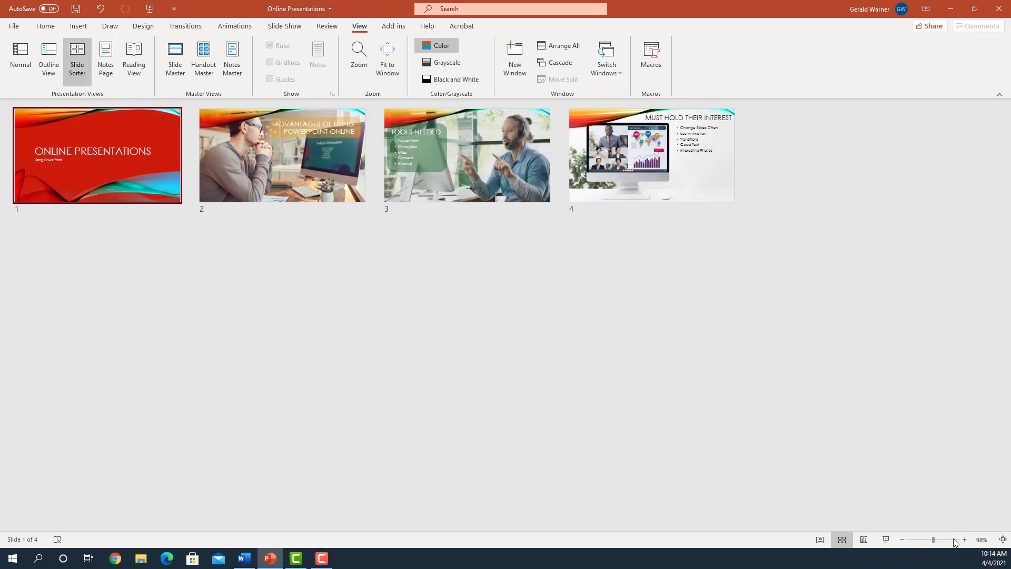
{"action": "mouse_move", "coordinate": [875, 546]}
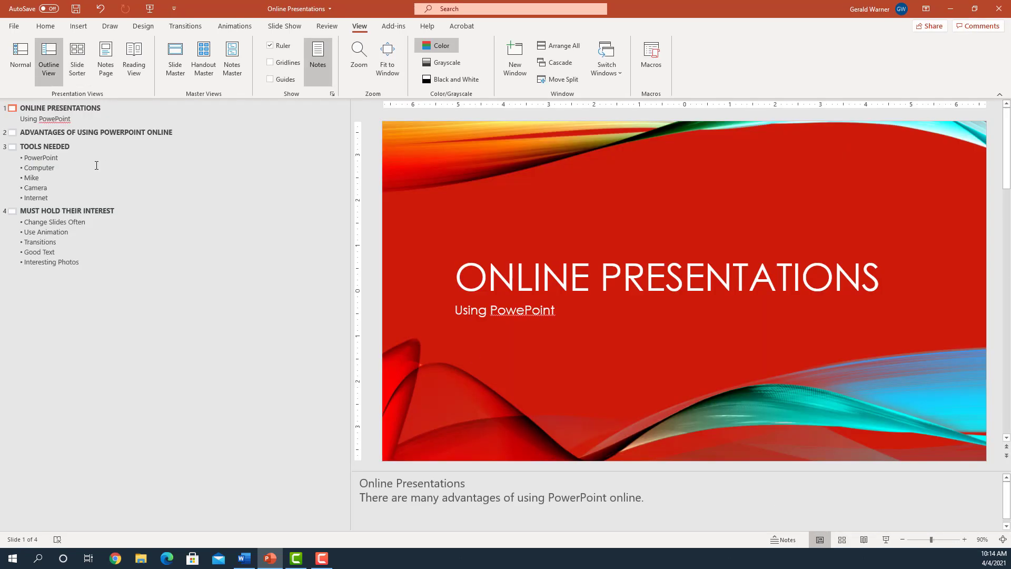
{"action": "mouse_move", "coordinate": [832, 409]}
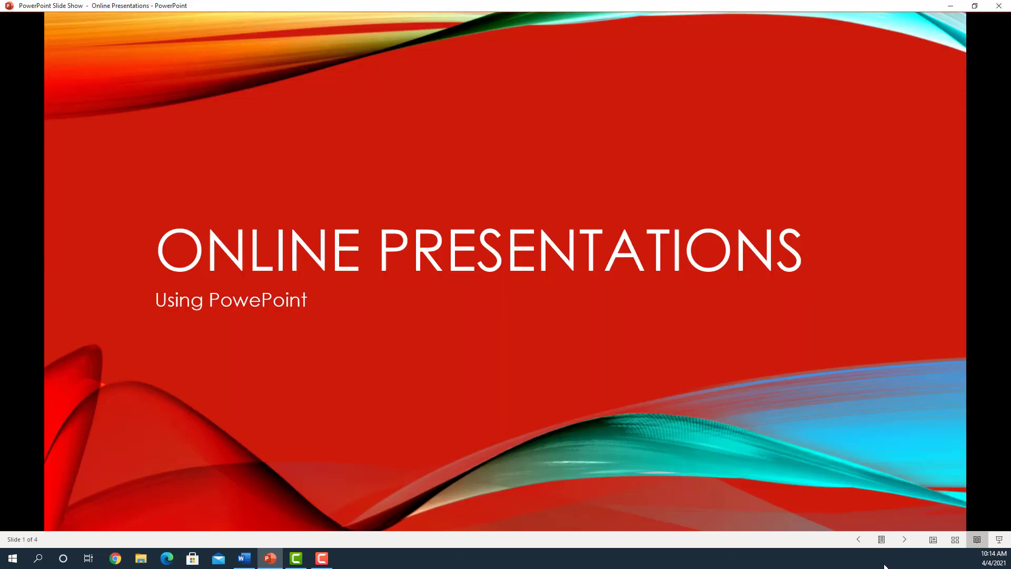
{"action": "mouse_move", "coordinate": [657, 387]}
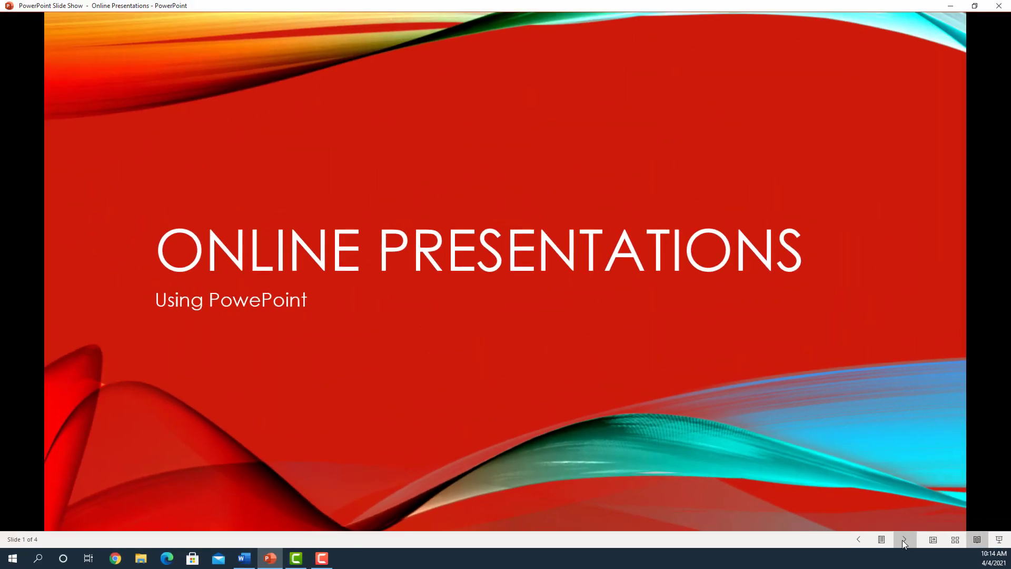
{"action": "left_click", "coordinate": [902, 540]}
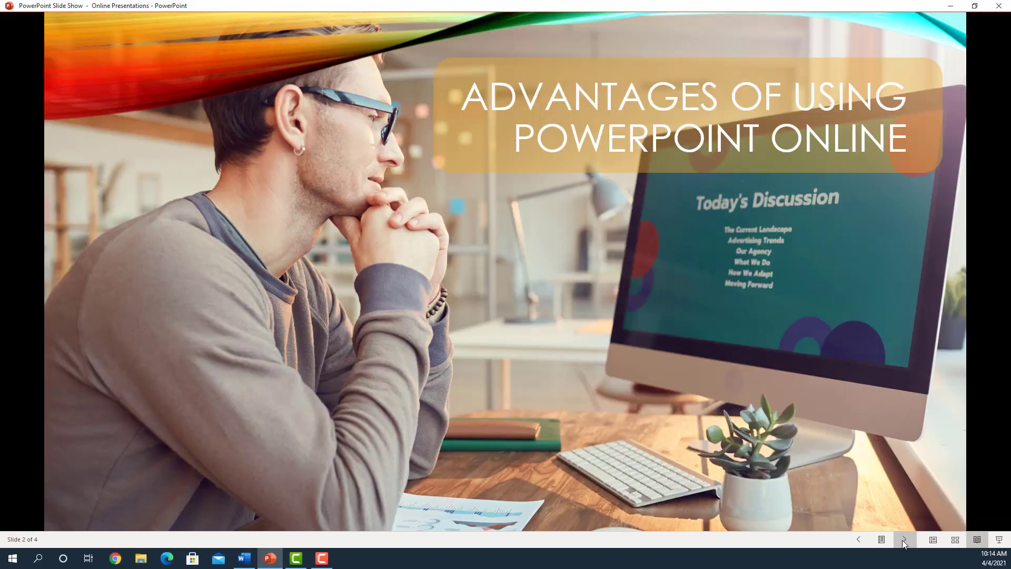
{"action": "left_click", "coordinate": [903, 539]}
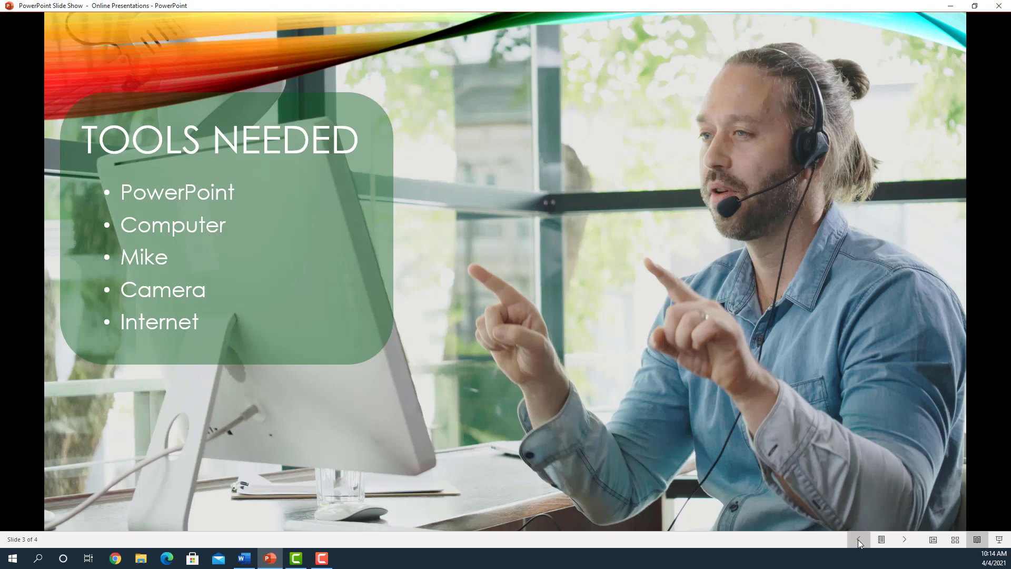
{"action": "left_click", "coordinate": [859, 539]}
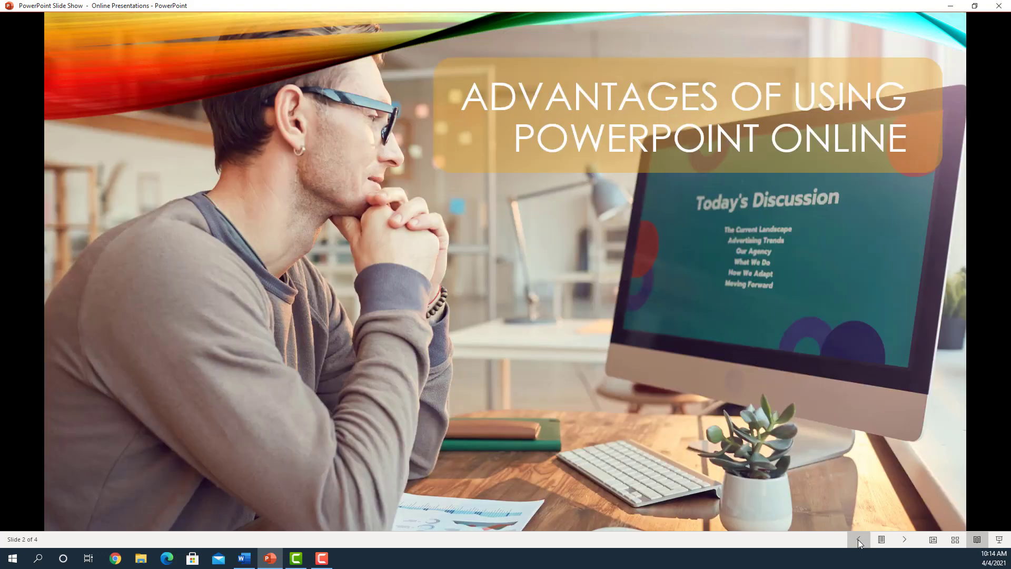
{"action": "left_click", "coordinate": [858, 539]}
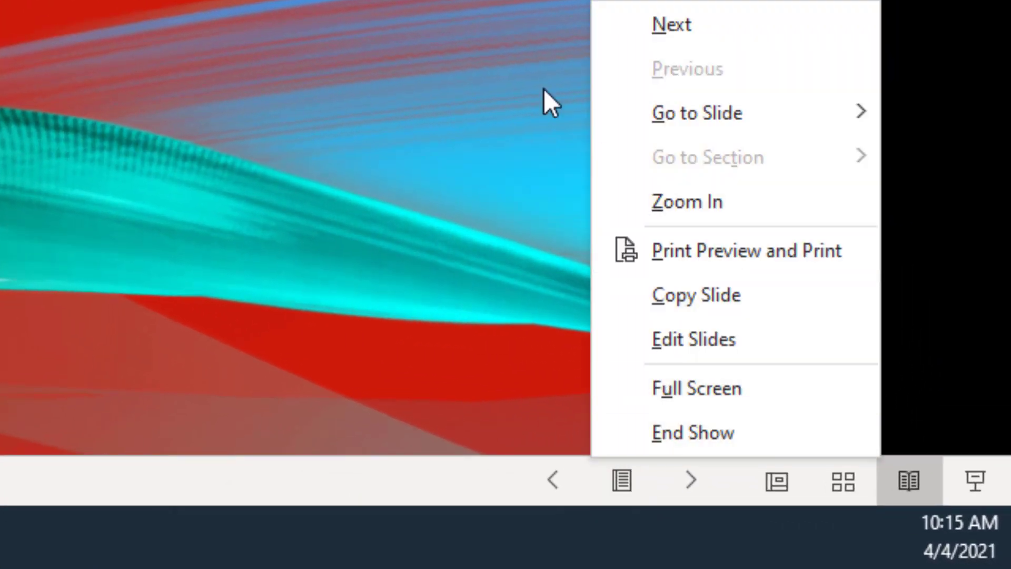
{"action": "mouse_move", "coordinate": [708, 147]}
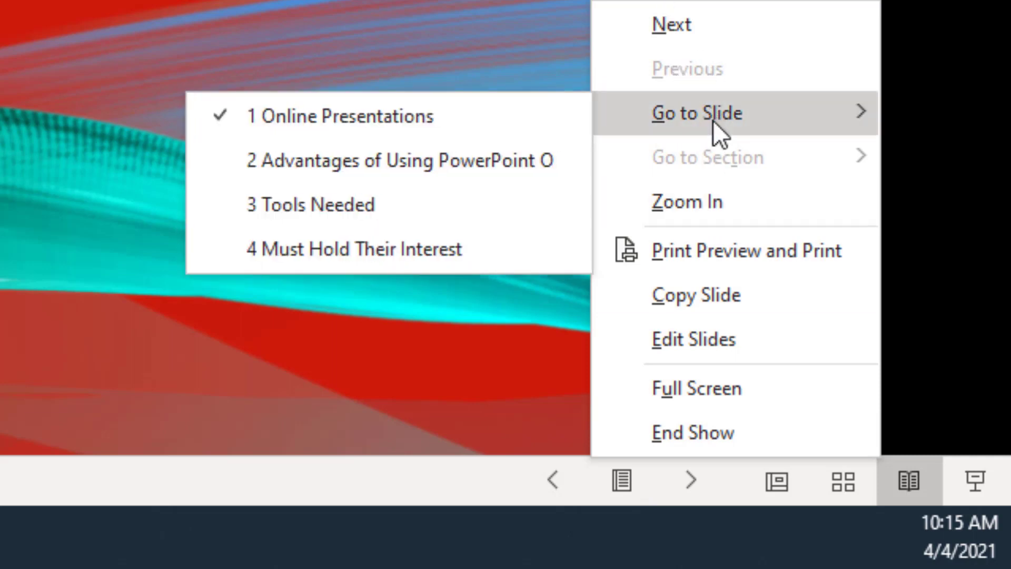
{"action": "mouse_move", "coordinate": [316, 251]}
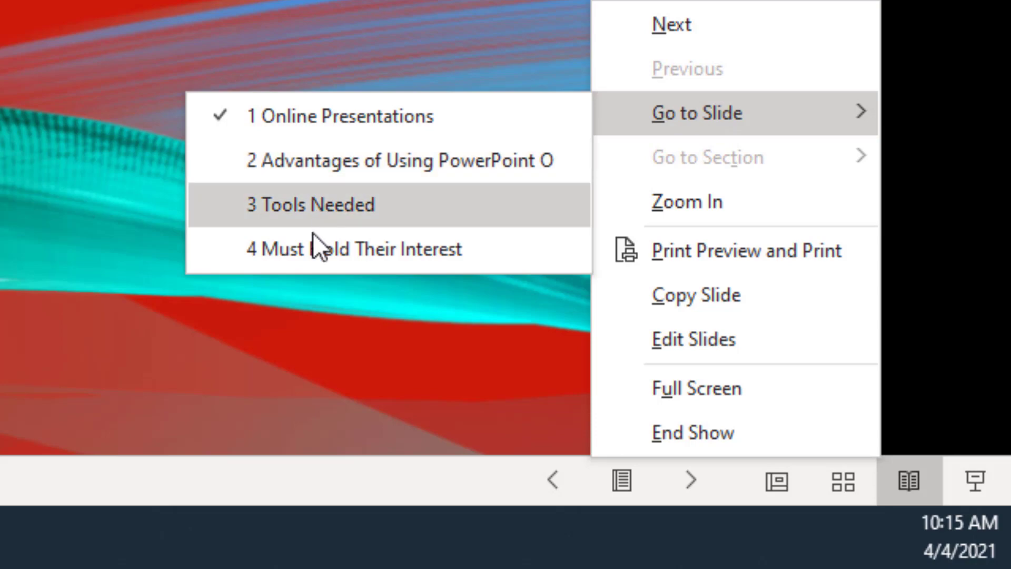
{"action": "mouse_move", "coordinate": [732, 201]}
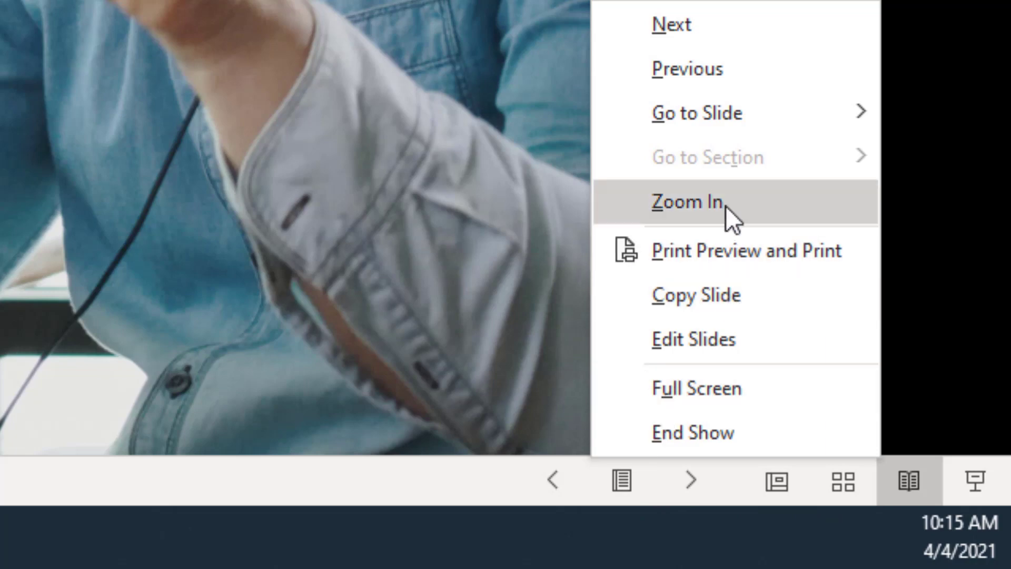
{"action": "mouse_move", "coordinate": [705, 271]}
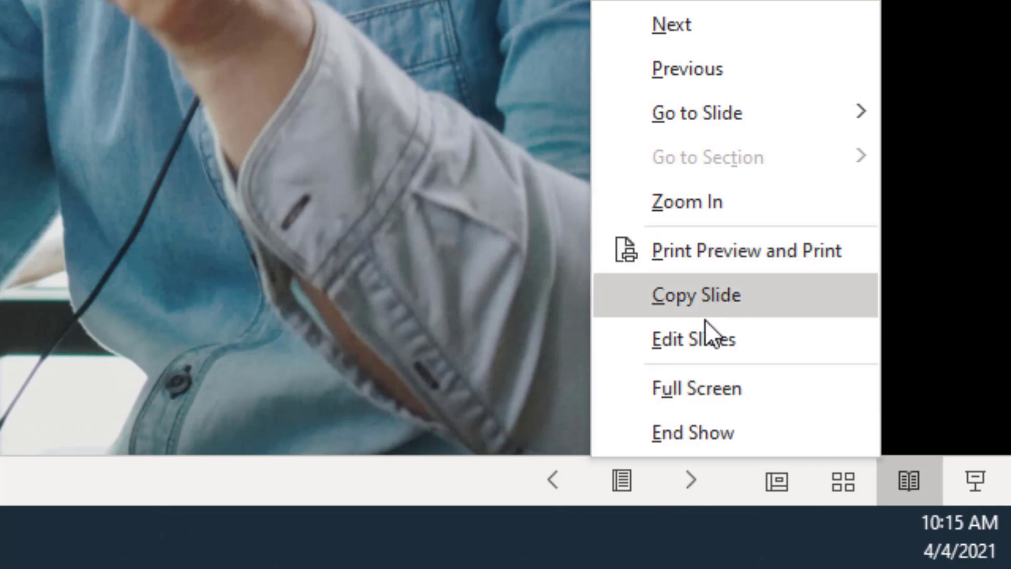
{"action": "mouse_move", "coordinate": [717, 432]}
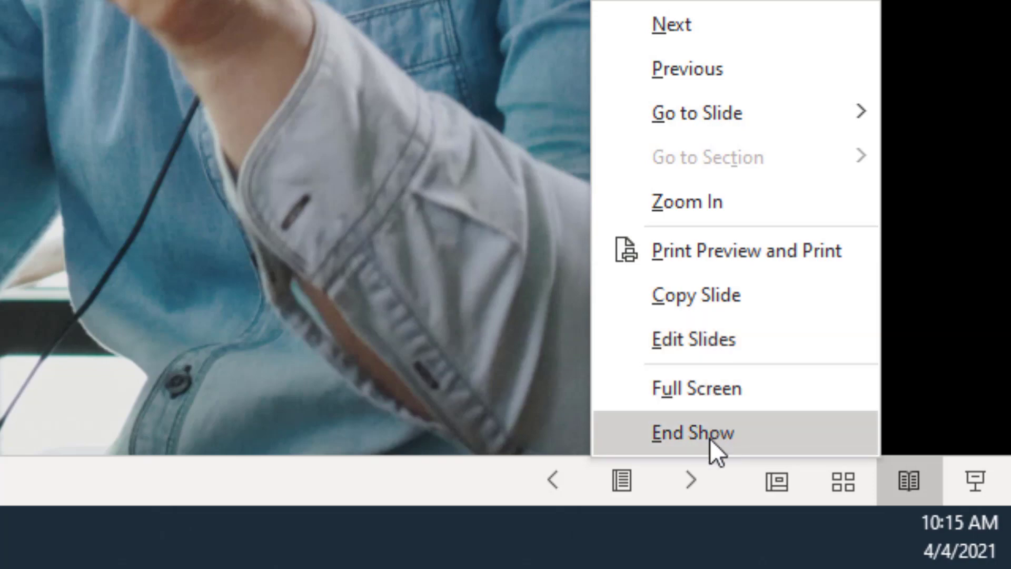
Step: Dismiss the reopened Reading View menu without choosing a slide
{"action": "left_click", "coordinate": [693, 432]}
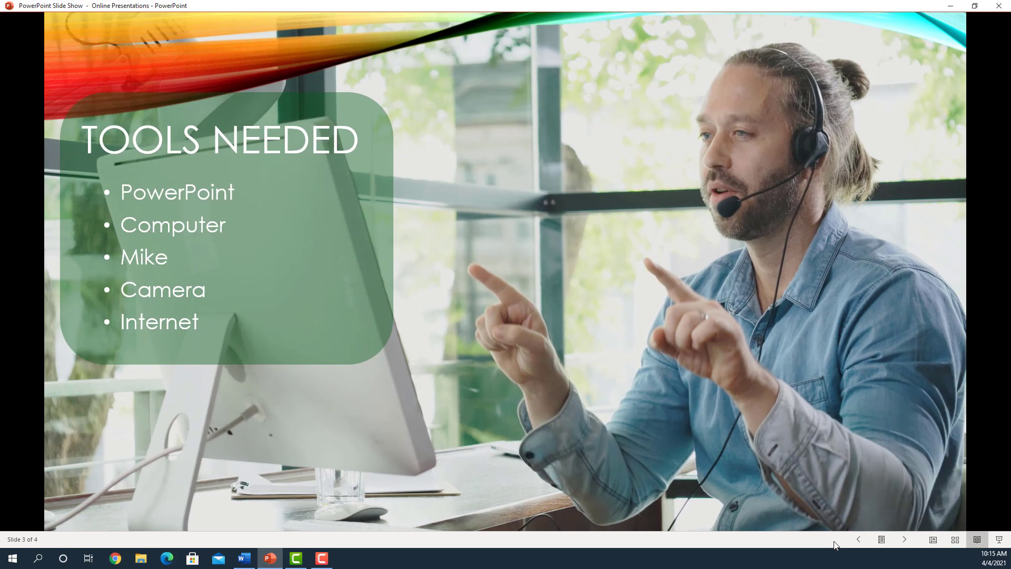
{"action": "mouse_move", "coordinate": [847, 551]}
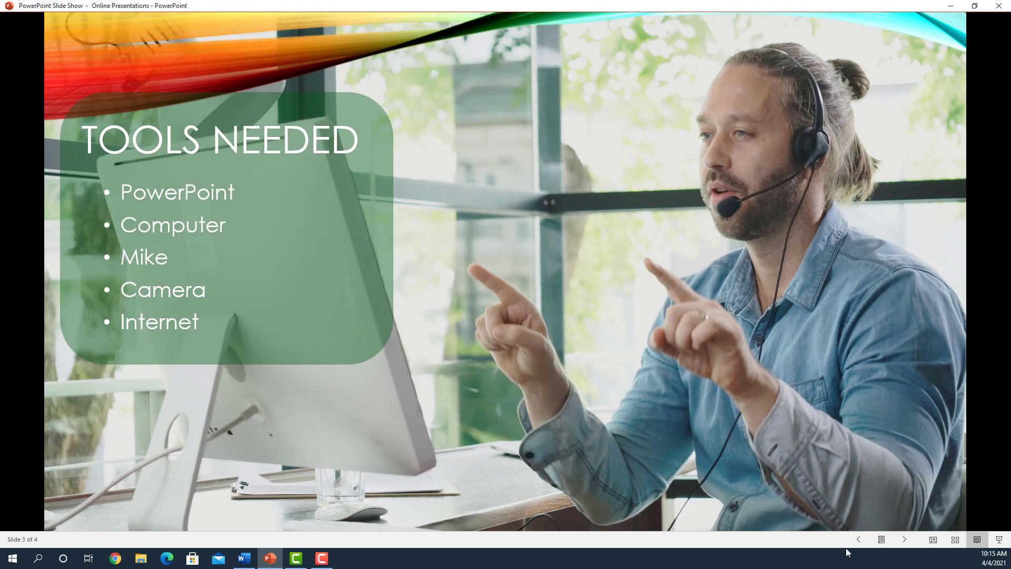
{"action": "mouse_move", "coordinate": [905, 384]}
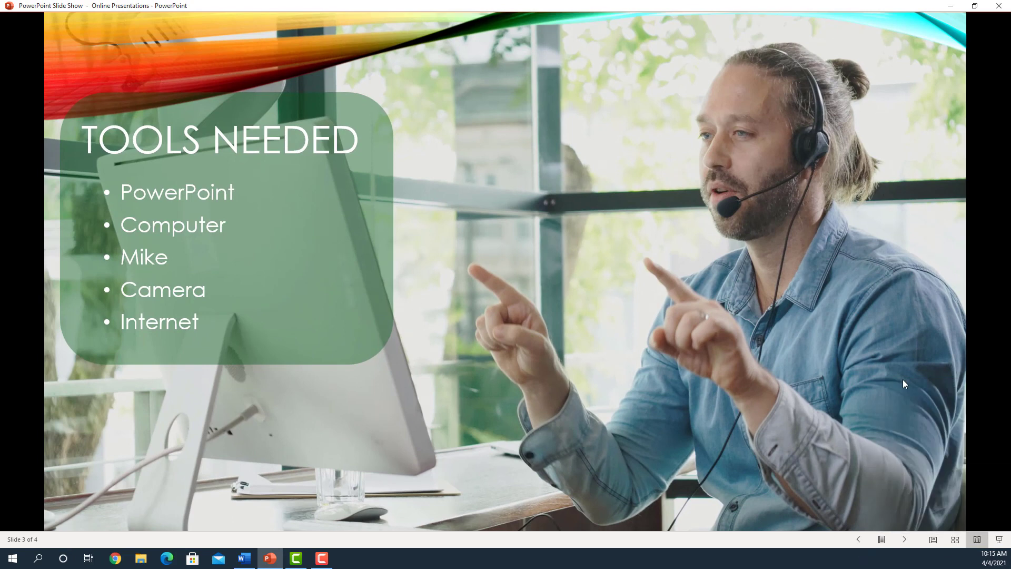
{"action": "mouse_move", "coordinate": [899, 424]}
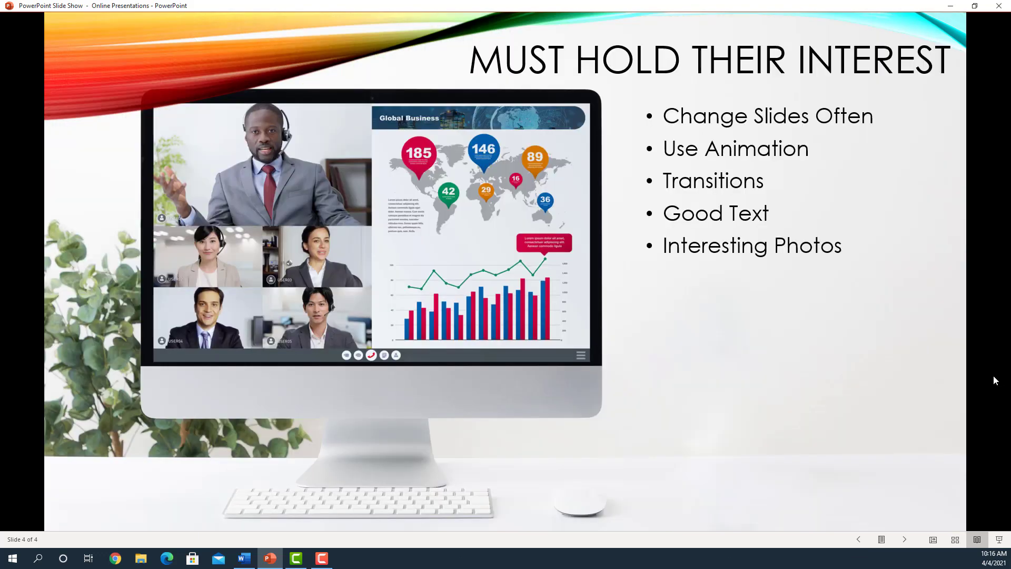
{"action": "mouse_move", "coordinate": [847, 395]}
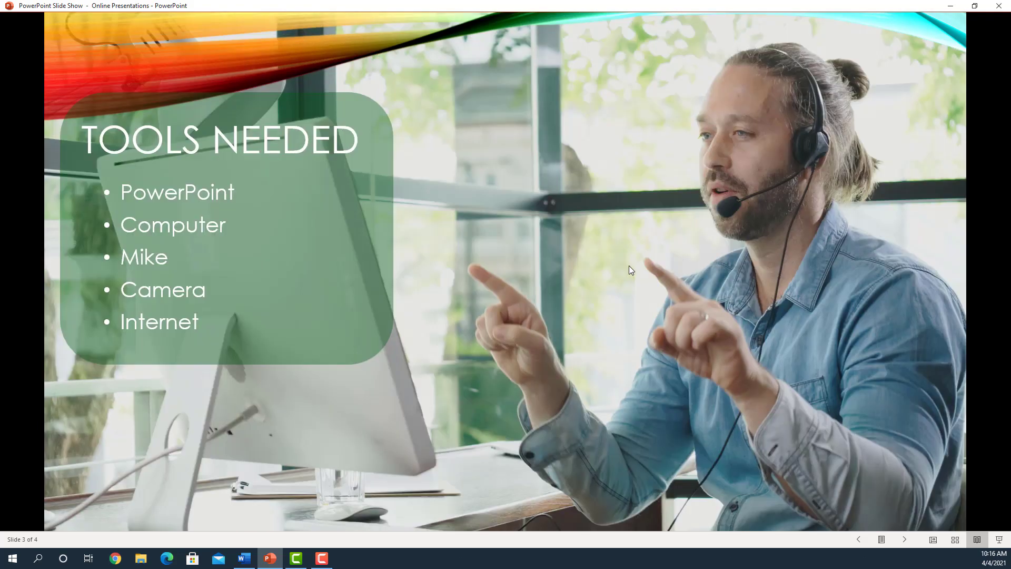
Step: Page back to slide 2, Advantages of Using PowerPoint Online, in Reading View
{"action": "left_click", "coordinate": [858, 540]}
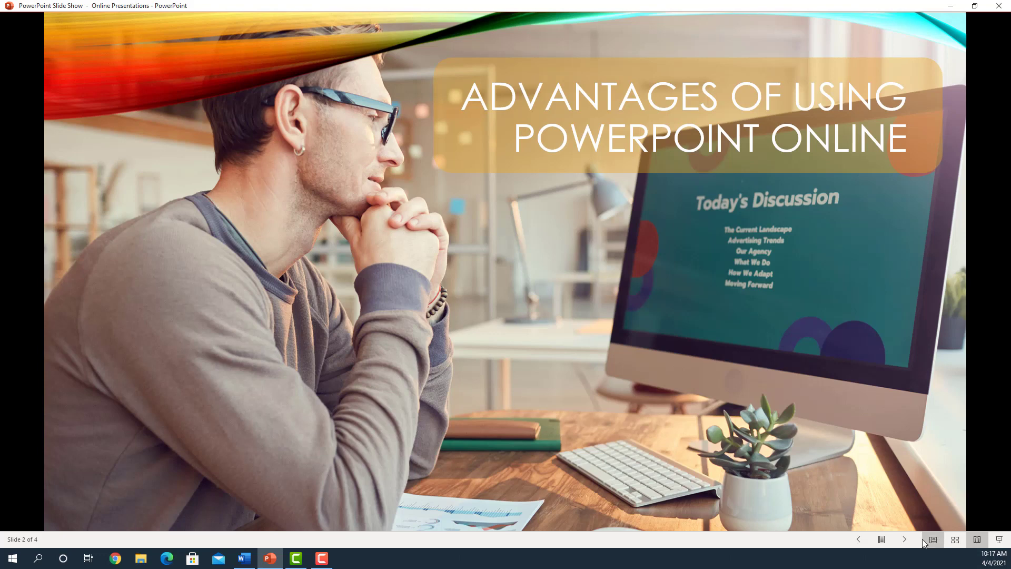
{"action": "mouse_move", "coordinate": [882, 539]}
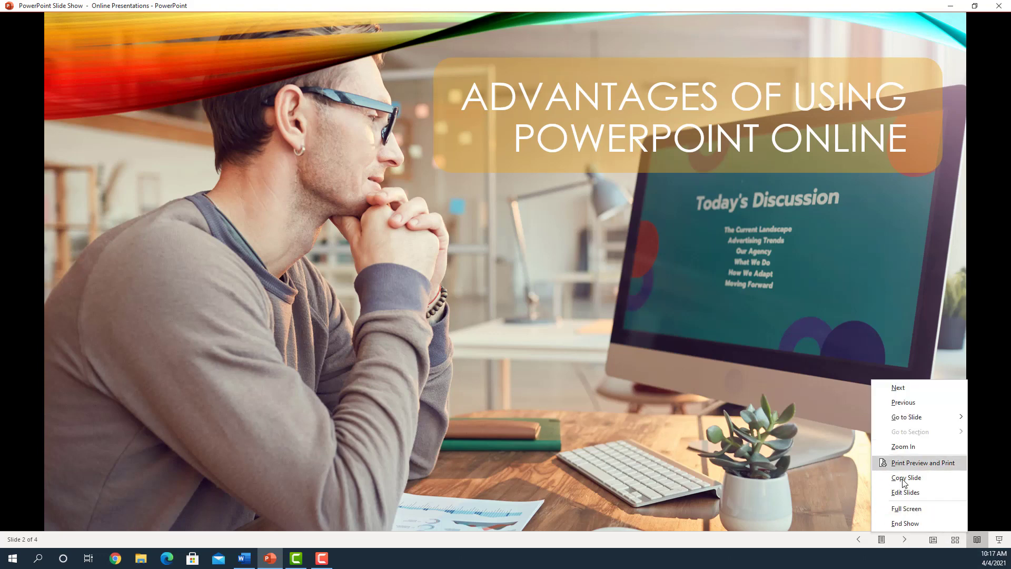
Step: Choose Edit Slides from the Reading View menu to return to Outline View on slide 1
{"action": "left_click", "coordinate": [906, 492]}
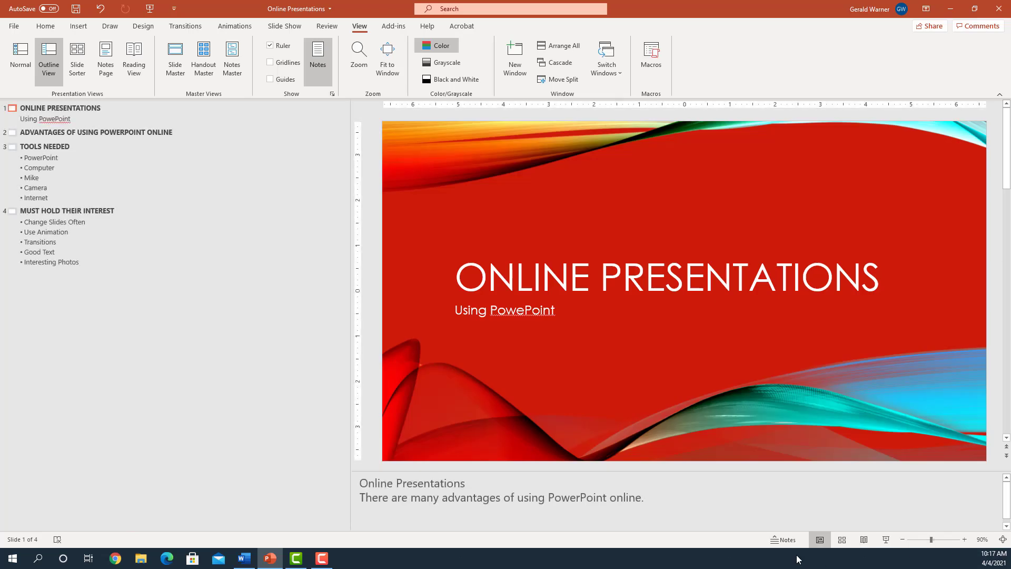
{"action": "mouse_move", "coordinate": [377, 386]}
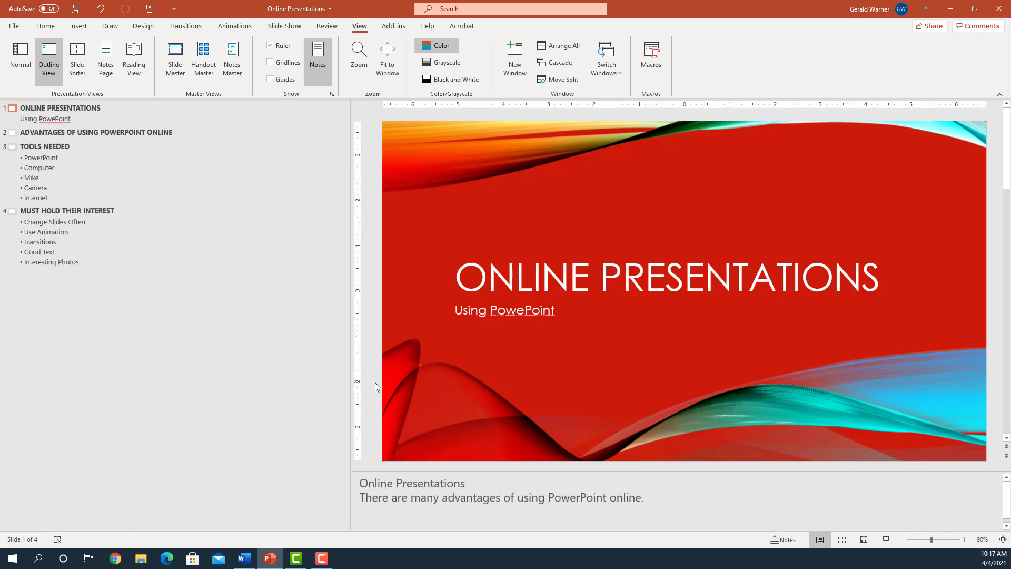